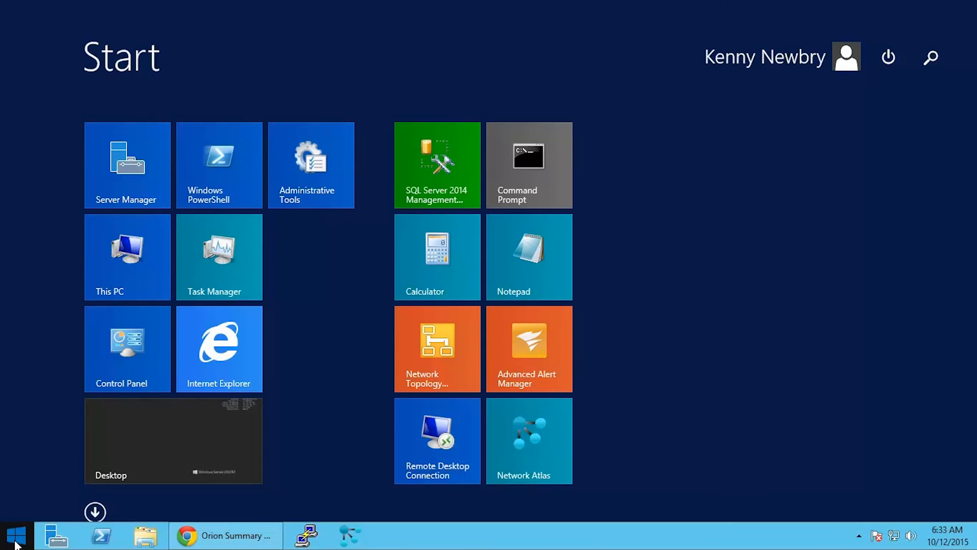
Launch Network Atlas from the SolarWinds group in the Start screen's Apps list.
left_click(94, 512)
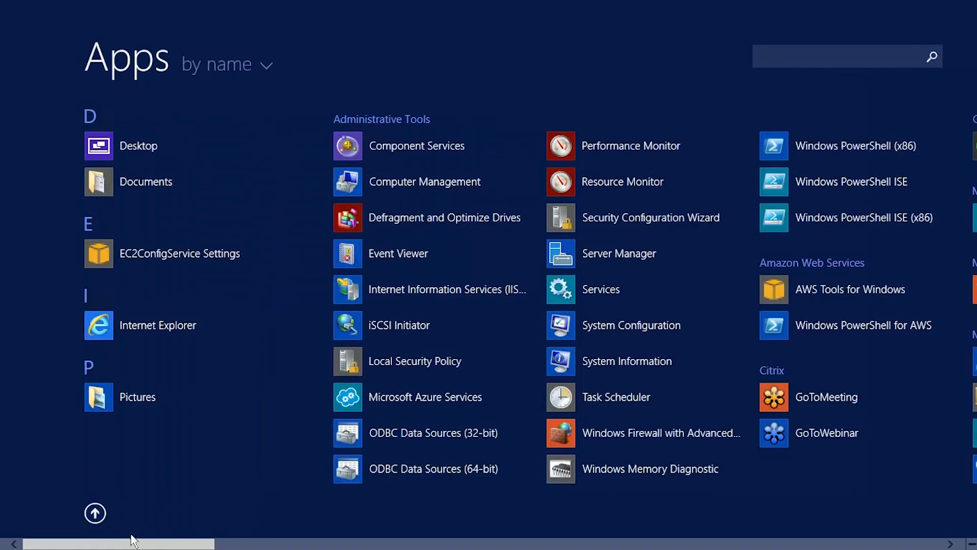
scroll("right", 3)
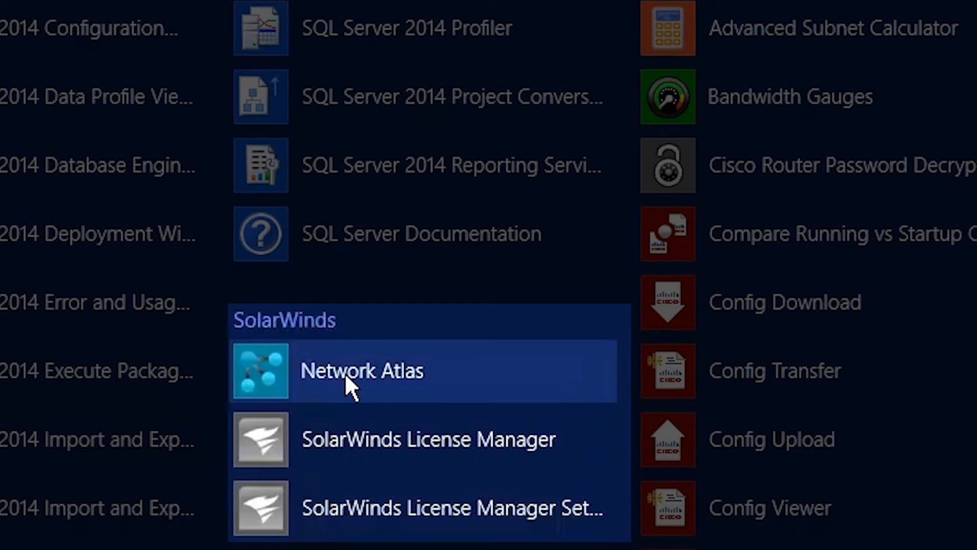
left_click(361, 370)
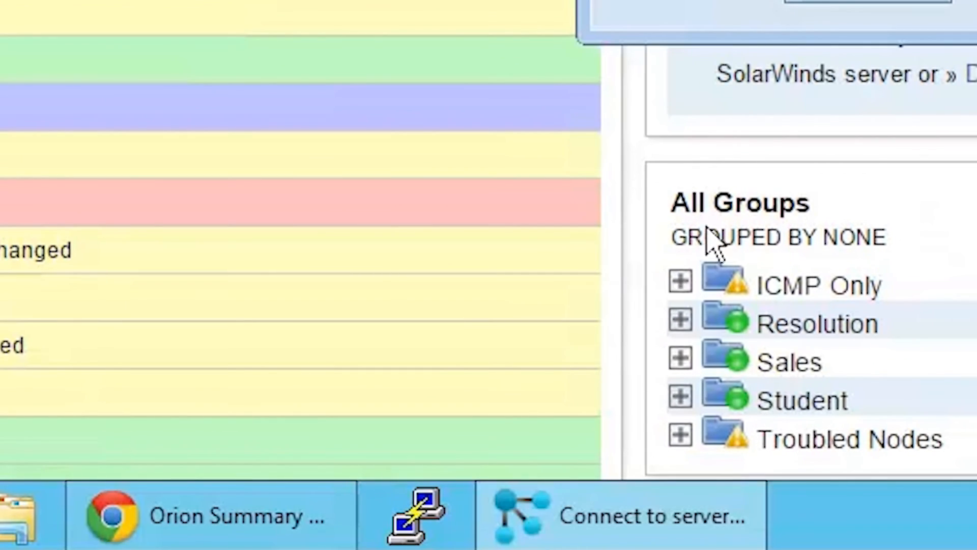
Connect to the local Orion server as admin on localhost.
left_click(623, 516)
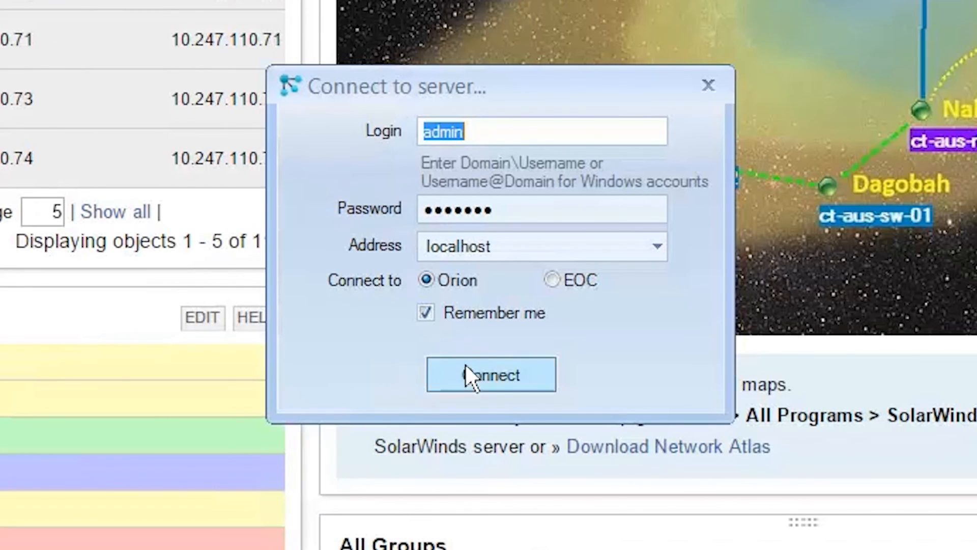
left_click(490, 375)
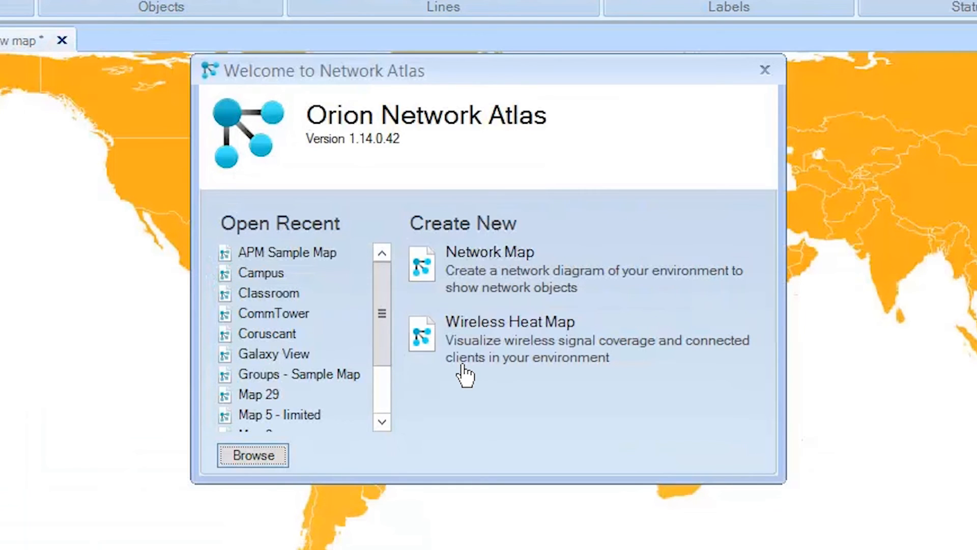
Create a new Network Map and bring up the background image picker.
left_click(765, 70)
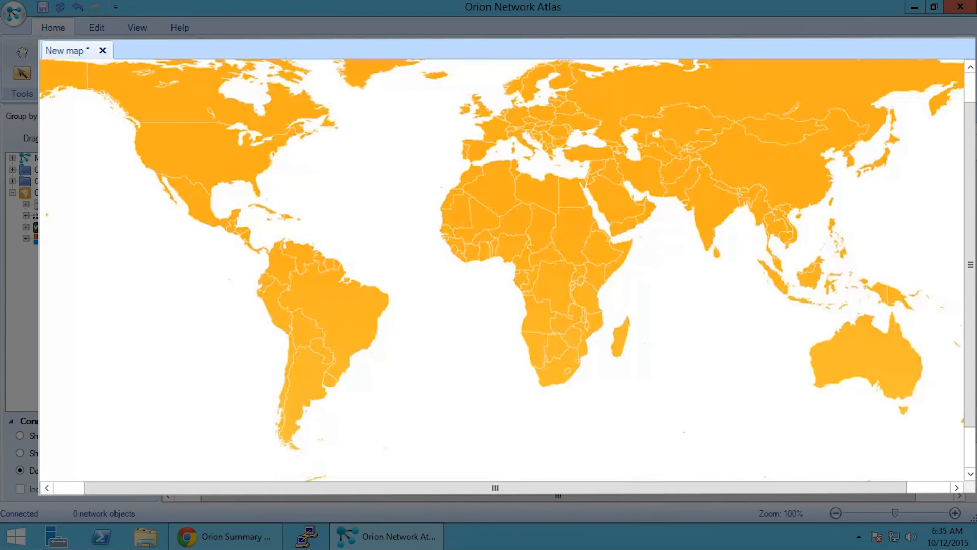
left_click(52, 26)
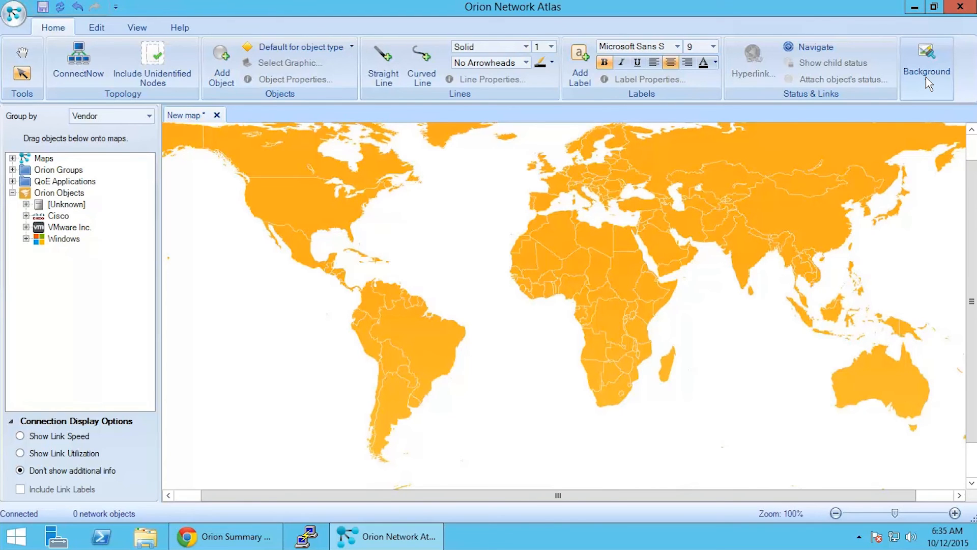
left_click(927, 65)
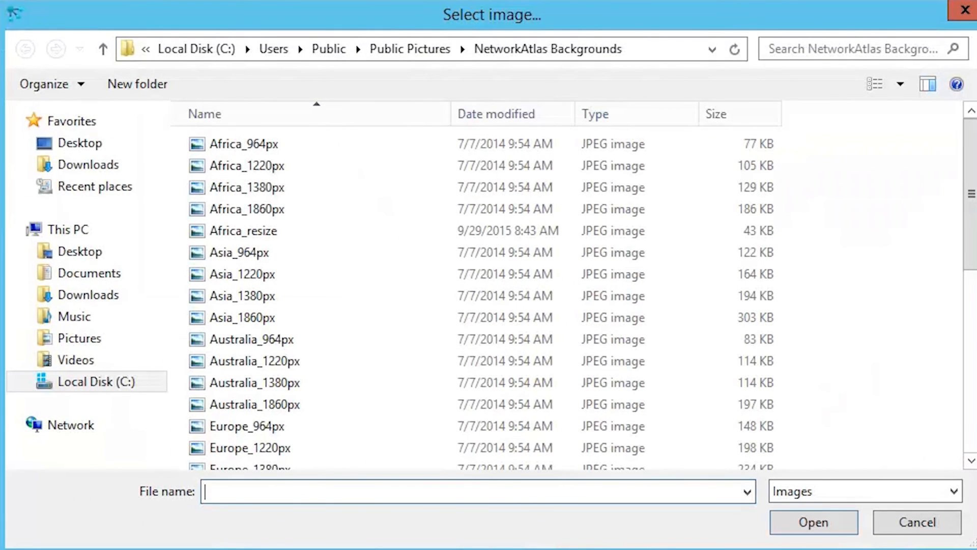
Set the map background to the Africa_964px image from NetworkAtlas Backgrounds.
left_click(244, 144)
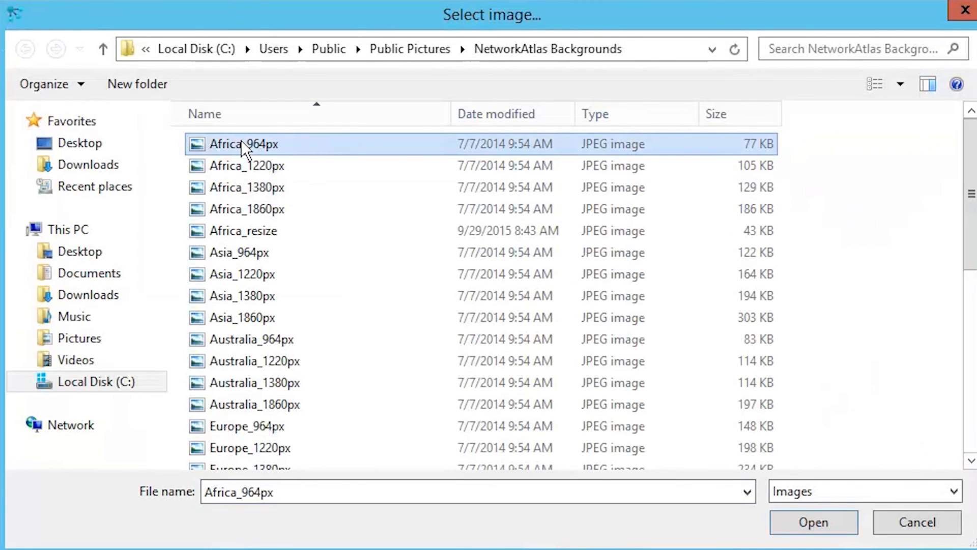
left_click(814, 521)
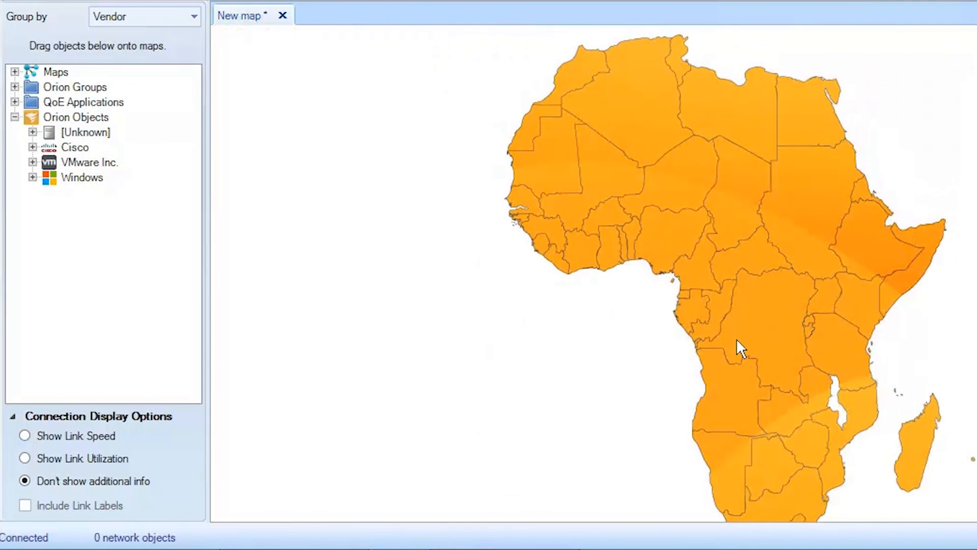
Place the four Cisco nodes from Orion Objects onto the Africa map.
left_click(31, 146)
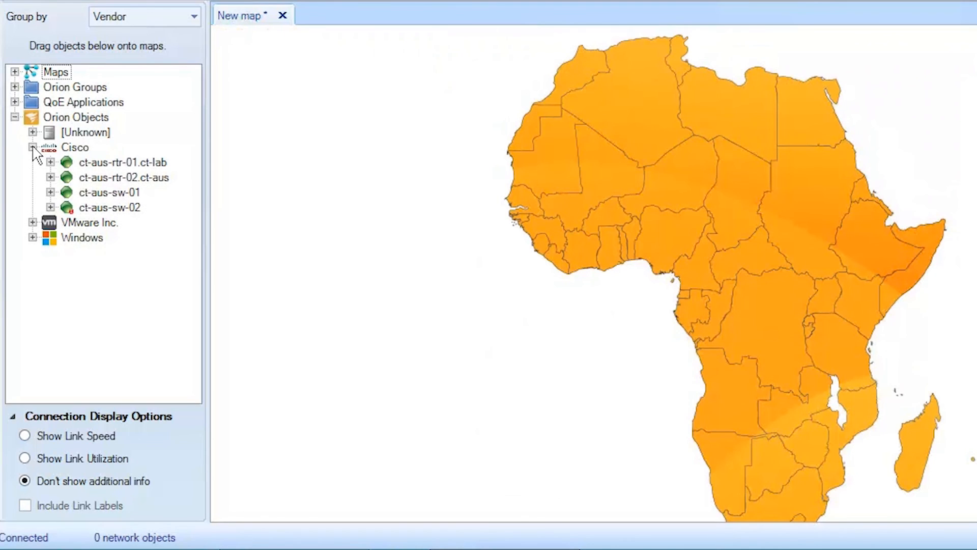
left_click_drag(123, 162, 552, 139)
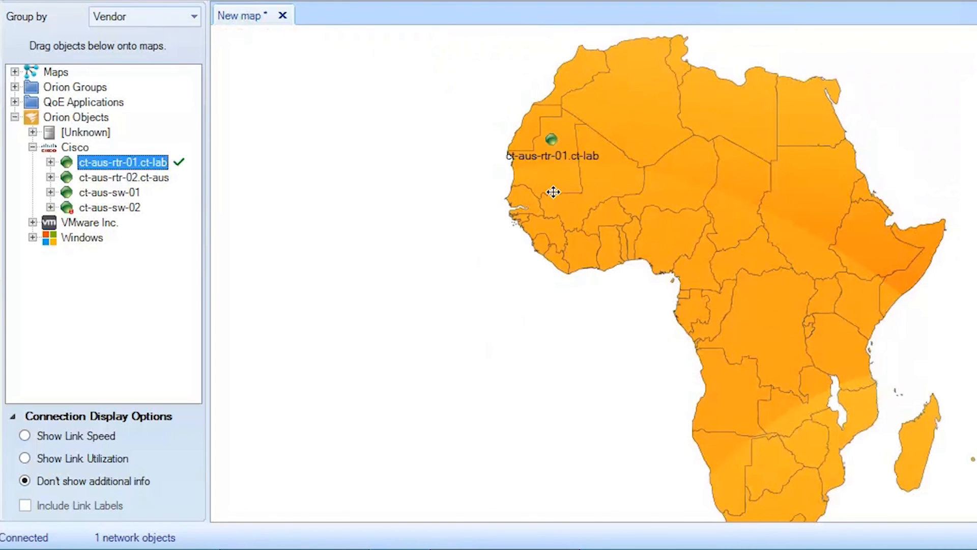
mouse_move(104, 182)
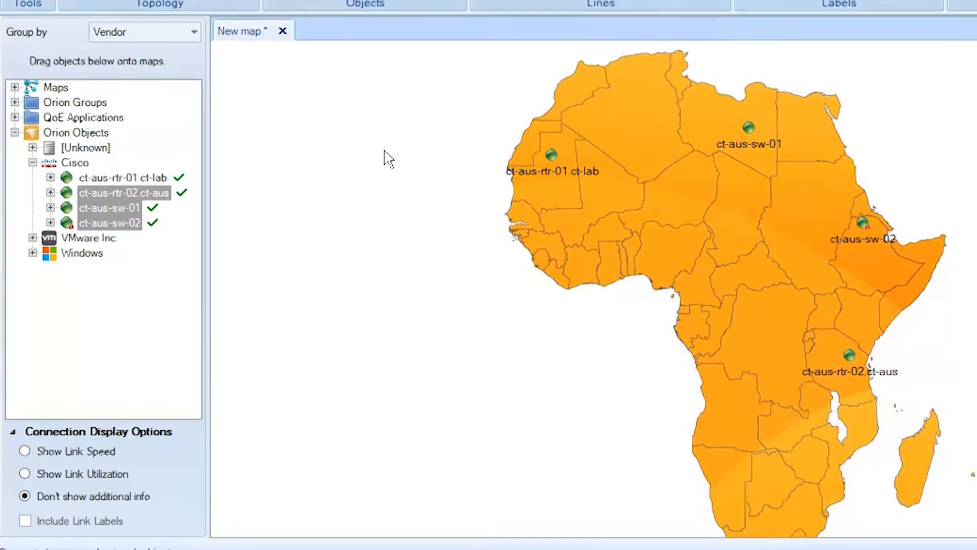
left_click(101, 33)
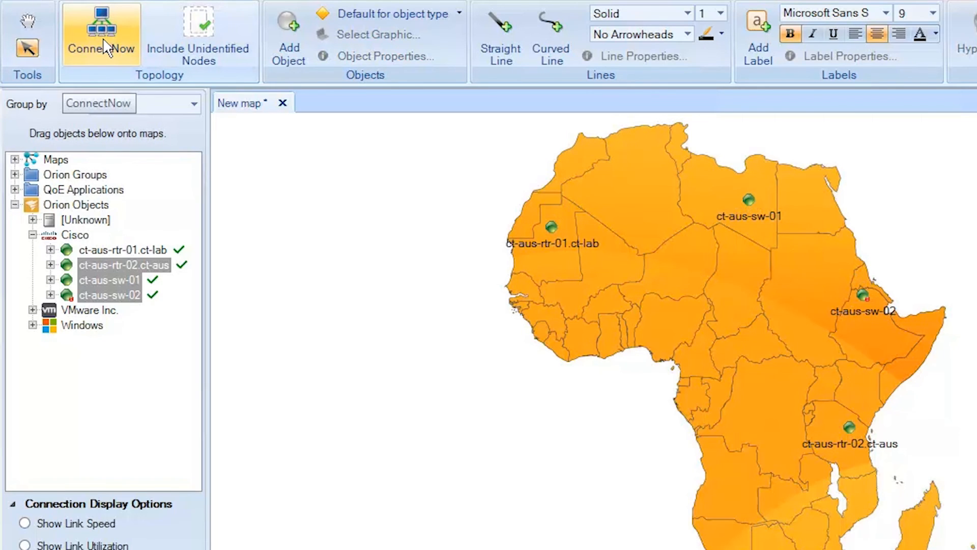
Run ConnectNow to draw the 3 discovered links, then review its connection-layer choices.
left_click(101, 34)
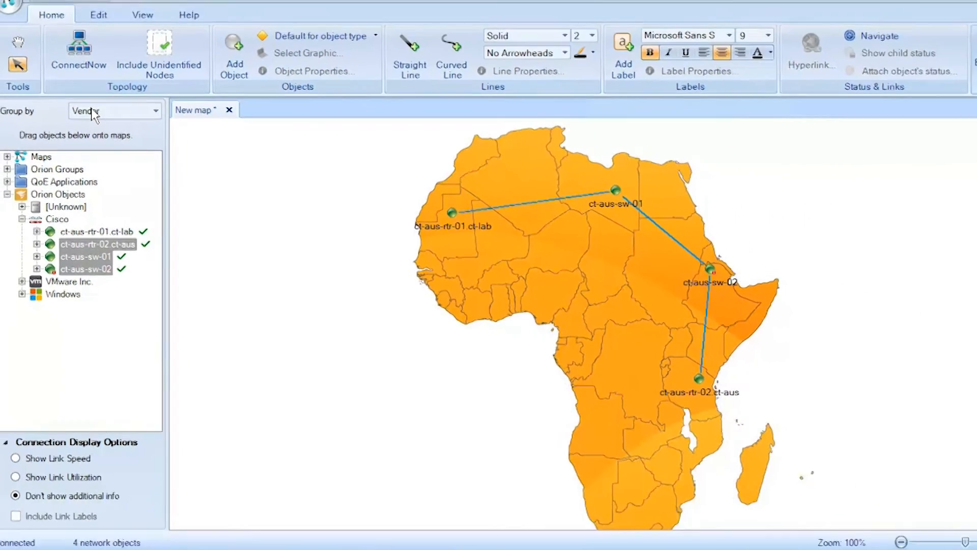
left_click(79, 56)
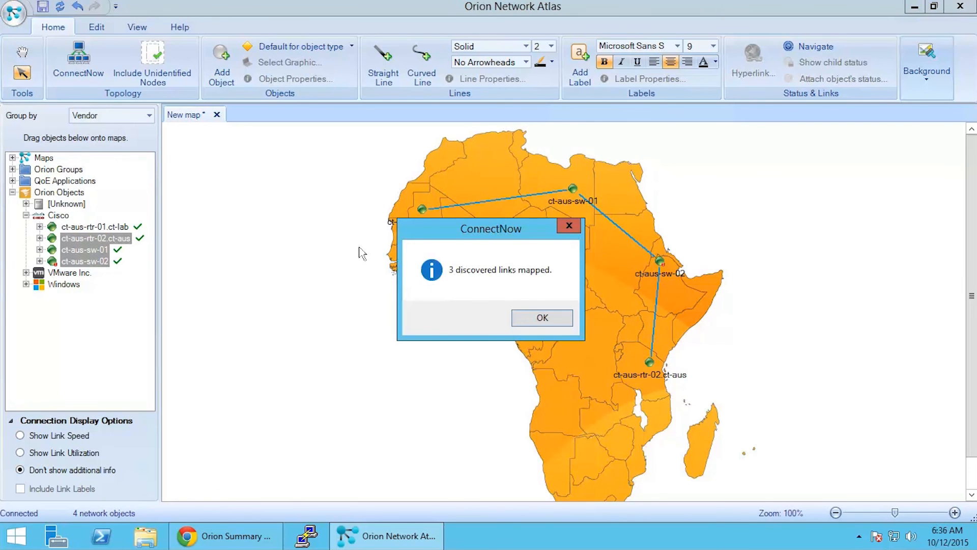
left_click(540, 317)
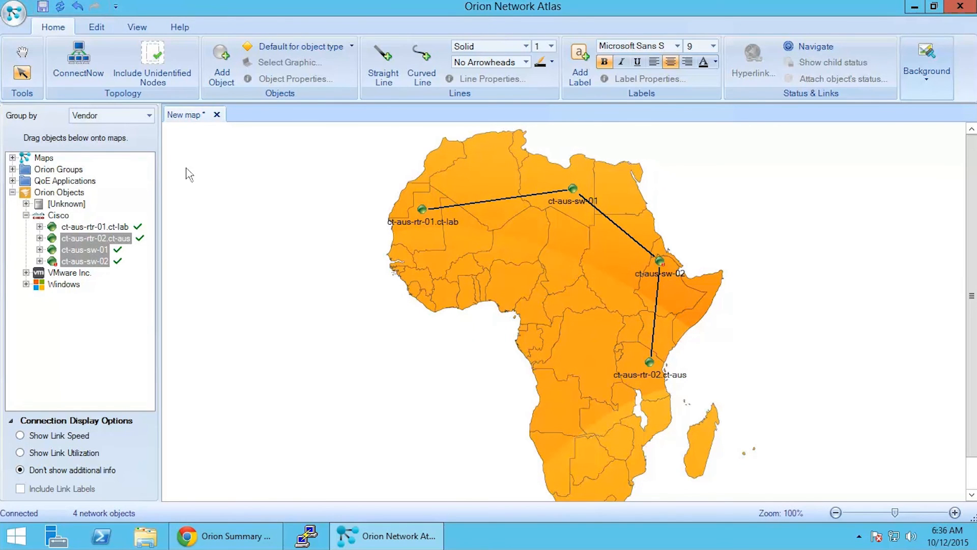
left_click(78, 60)
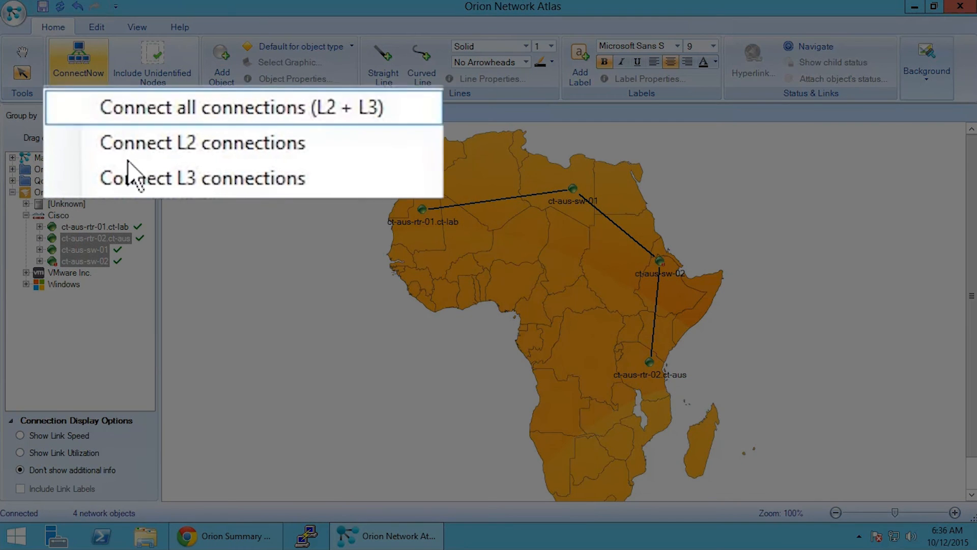
left_click(242, 107)
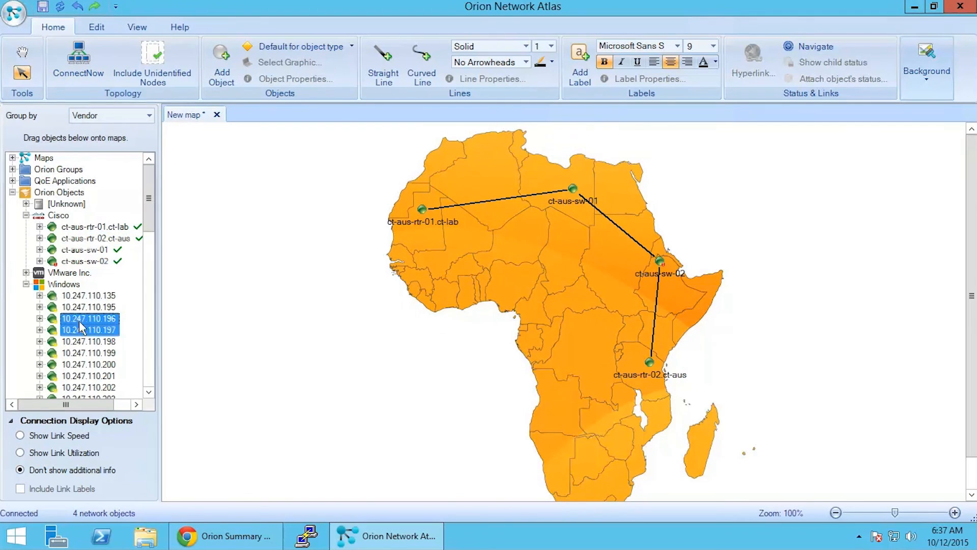
Place Windows nodes 10.247.110.196 and .197 east of Africa and link .196 to ct-aus-sw-02 with a curved line.
left_click_drag(82, 324, 713, 191)
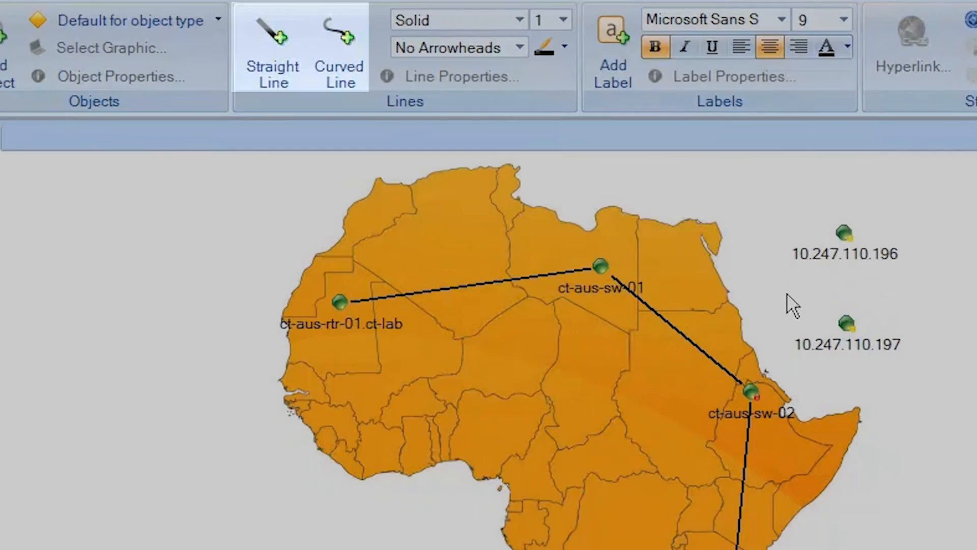
left_click(271, 56)
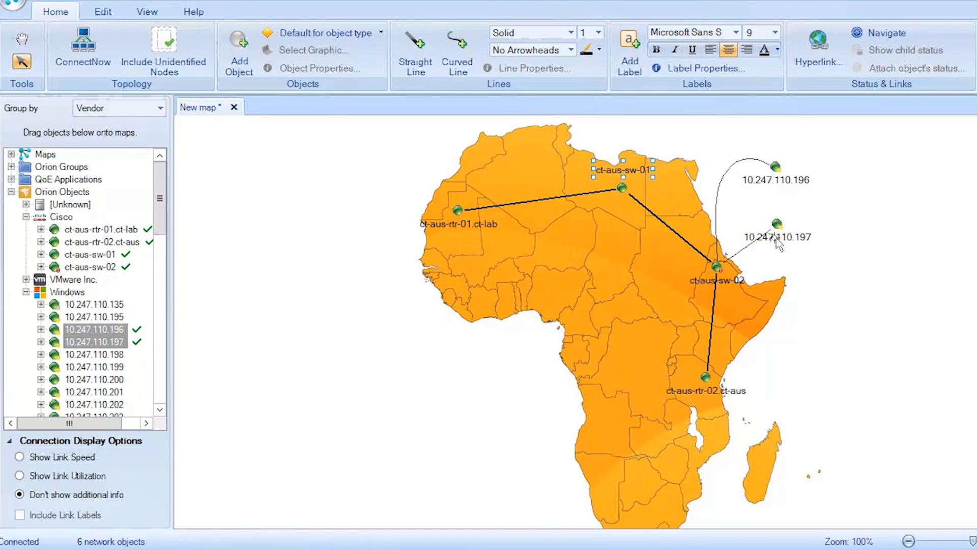
Set the ct-aus-rtr-01.ct-lab label font size to 12.
left_click(459, 211)
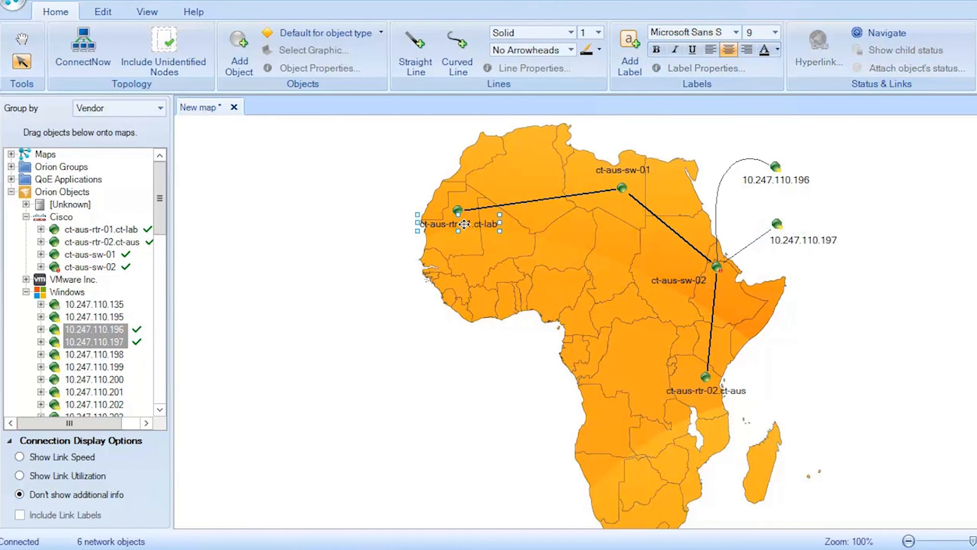
left_click(776, 32)
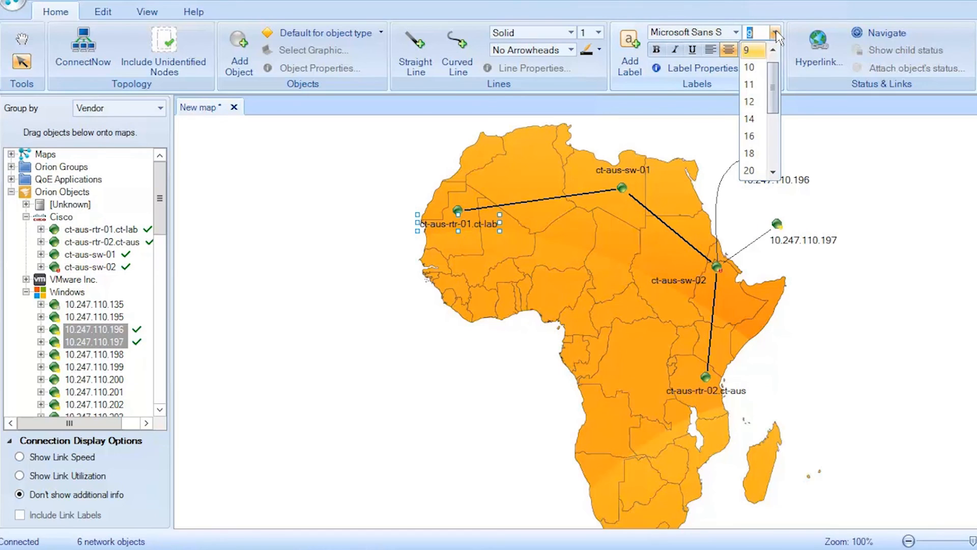
left_click(750, 101)
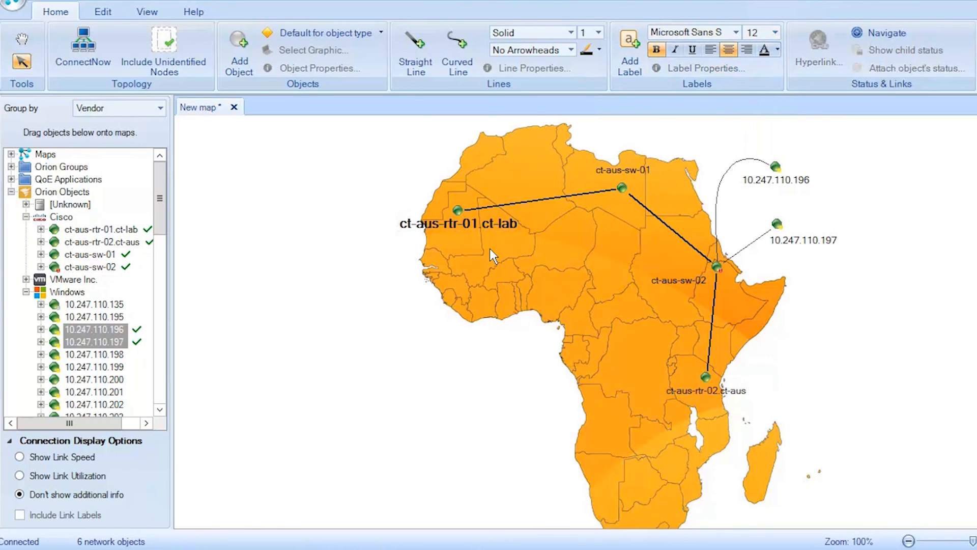
Style the ct-aus-rtr-01.ct-lab label with white text, solid black background and black border width 4.
right_click(458, 223)
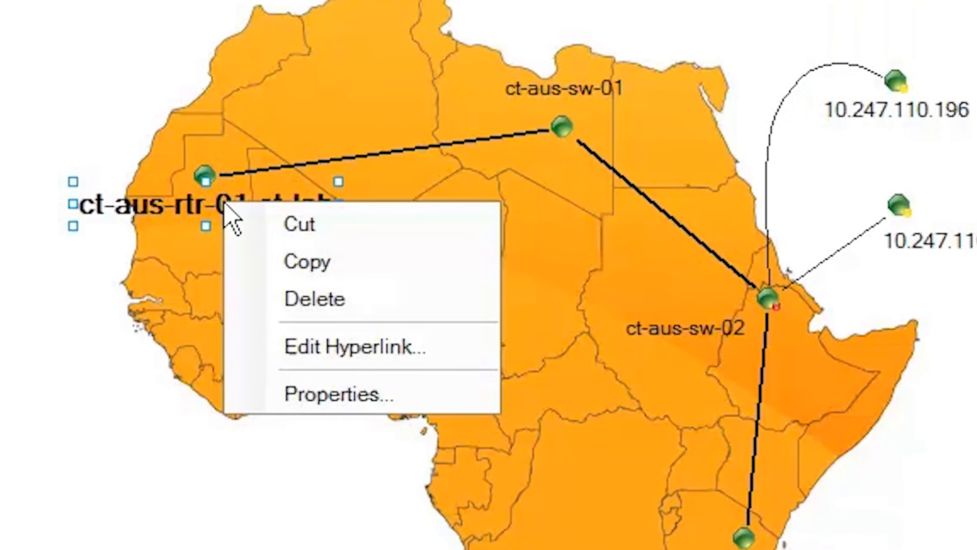
left_click(337, 395)
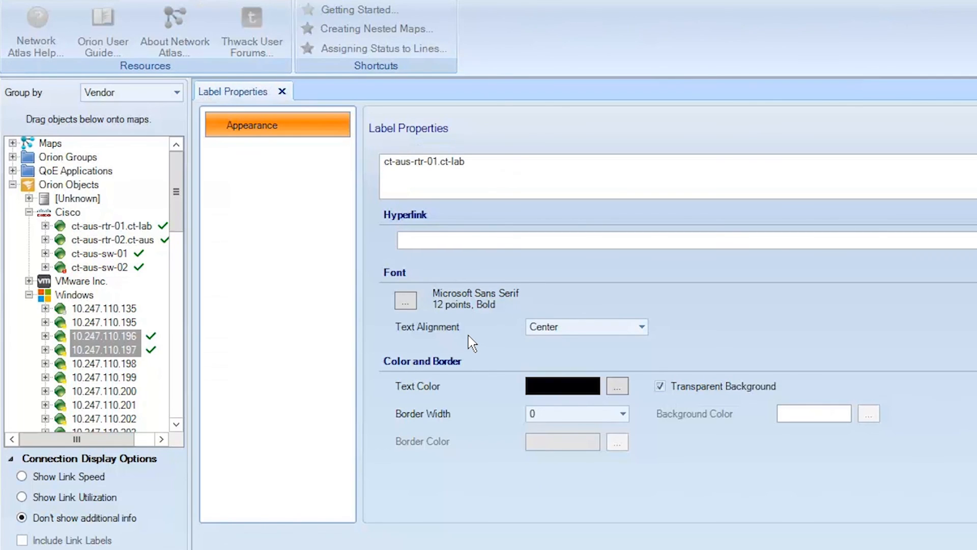
left_click(616, 385)
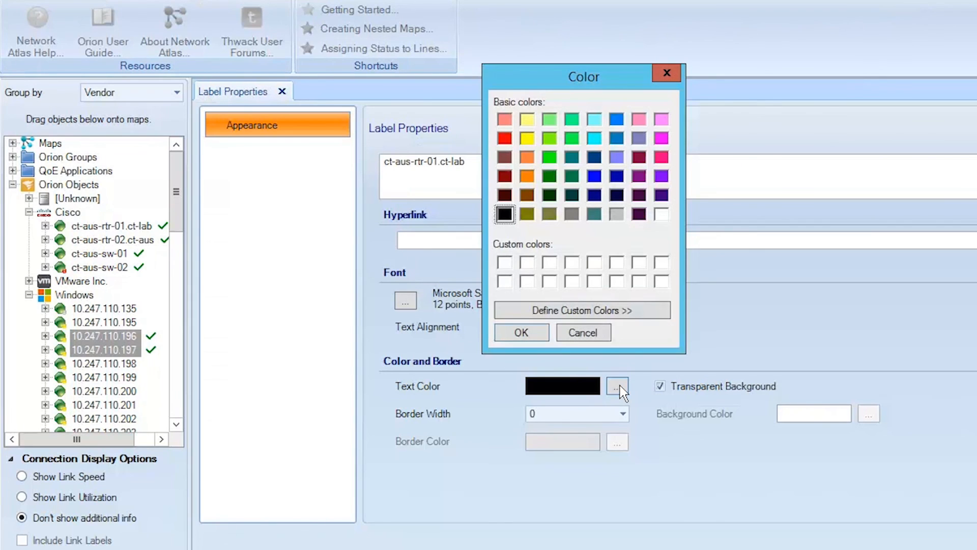
left_click(662, 214)
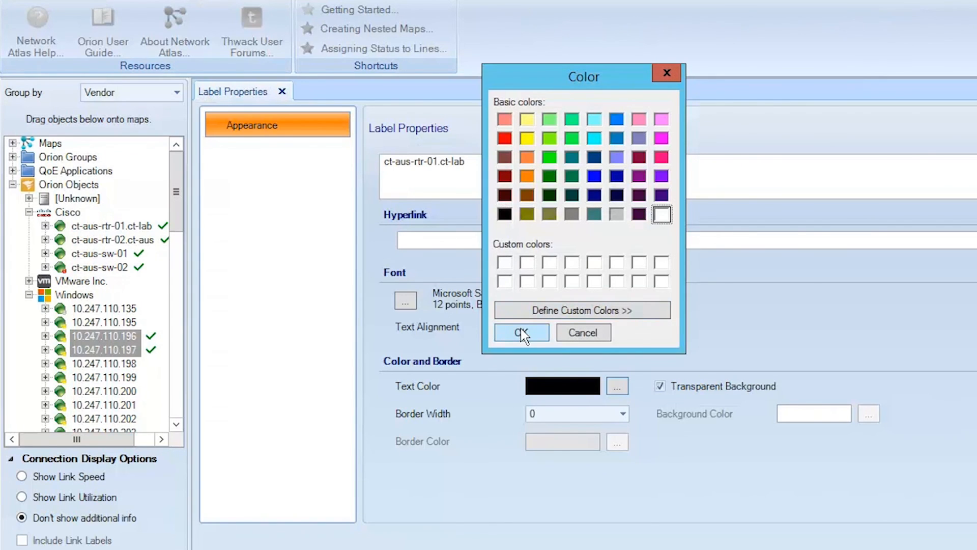
left_click(521, 332)
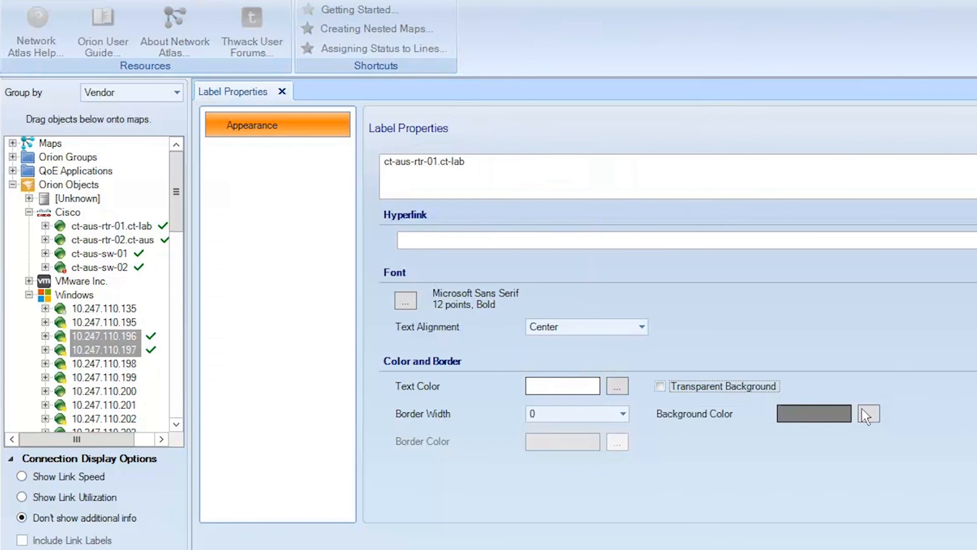
left_click(868, 414)
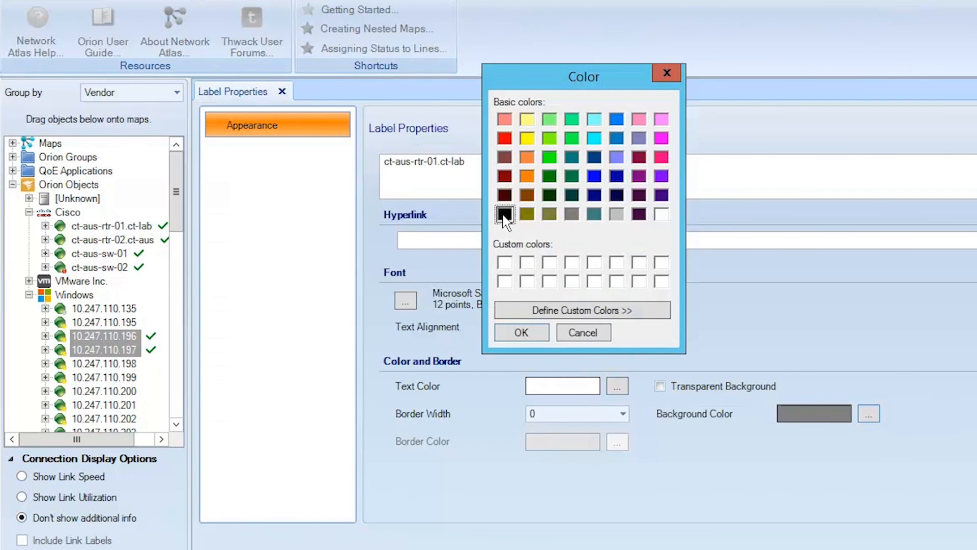
left_click(521, 332)
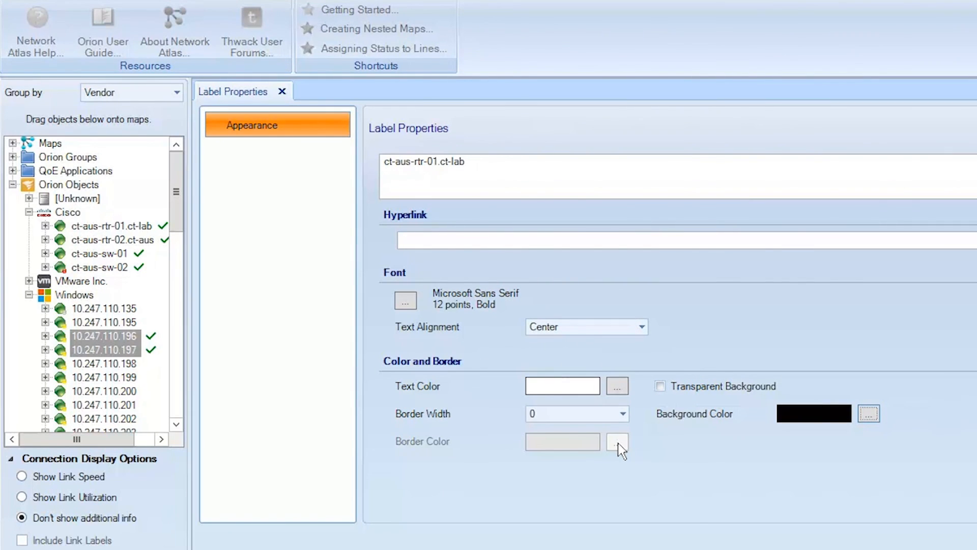
left_click(621, 413)
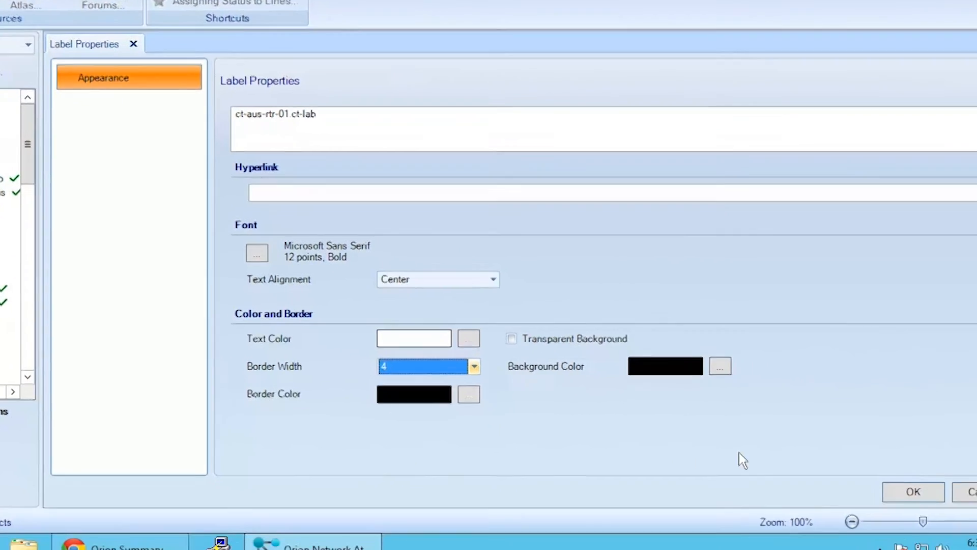
left_click(912, 492)
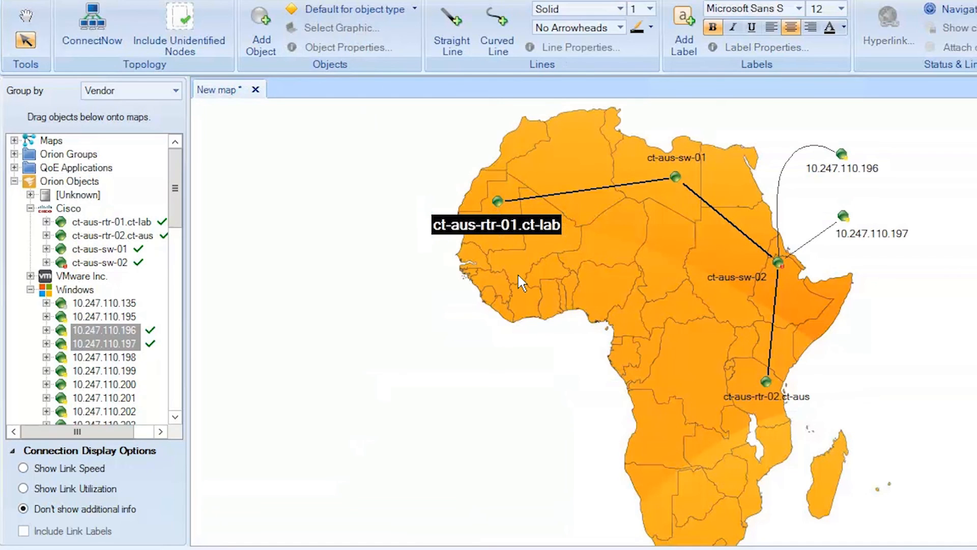
mouse_move(587, 193)
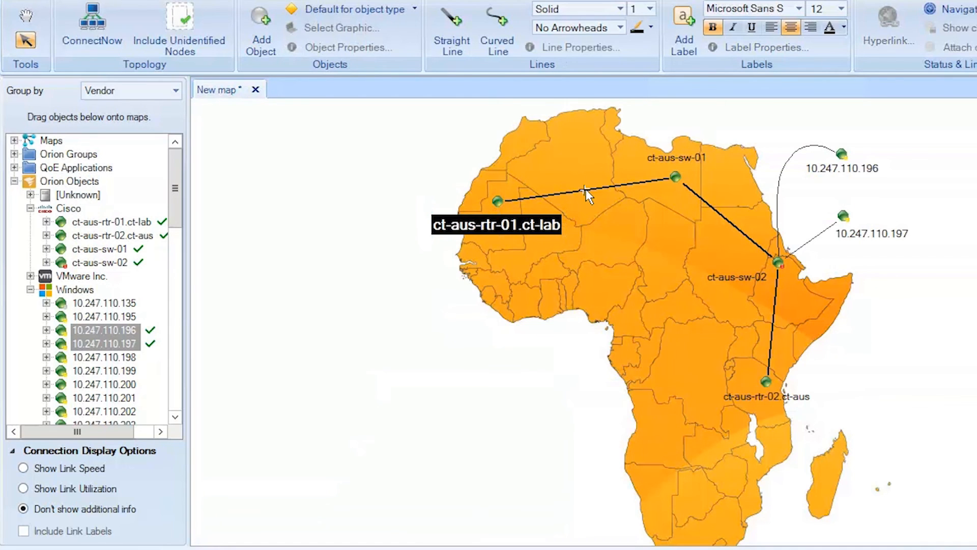
Give the rtr-01 to sw-01 link width 3, Lime colour and Dash style.
right_click(584, 191)
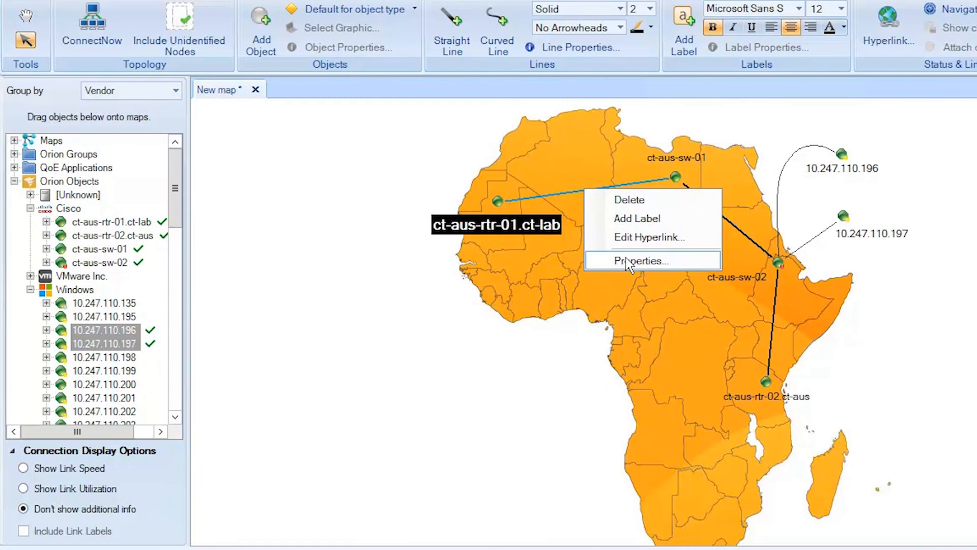
left_click(643, 261)
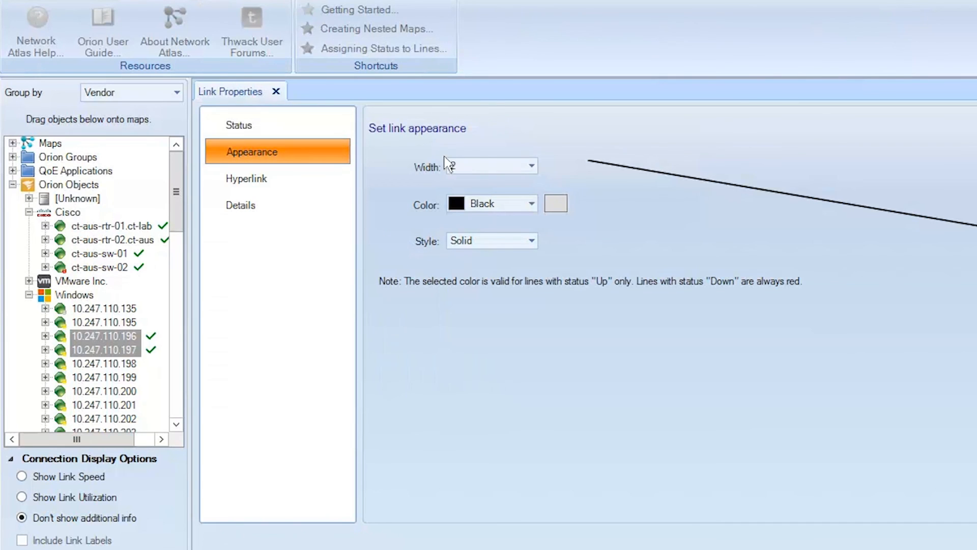
left_click(490, 165)
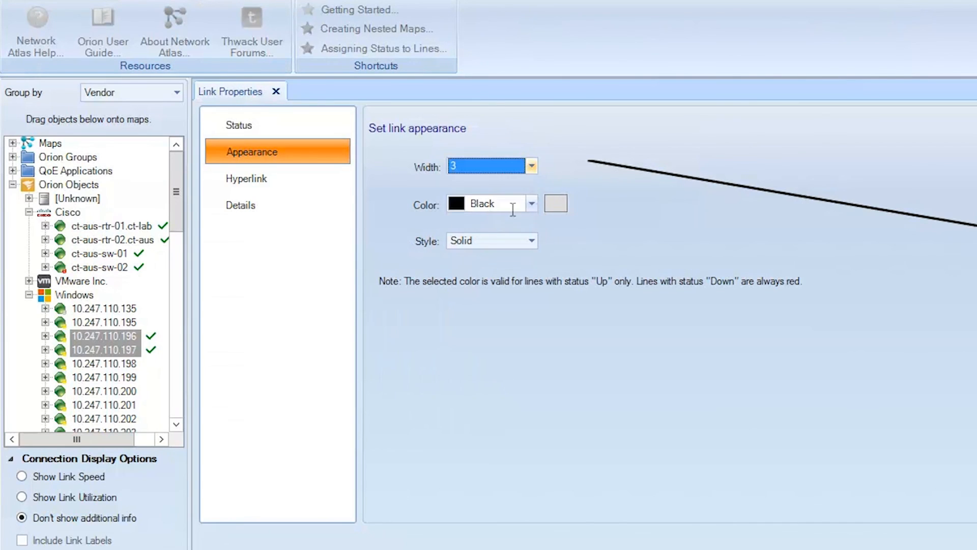
left_click(532, 203)
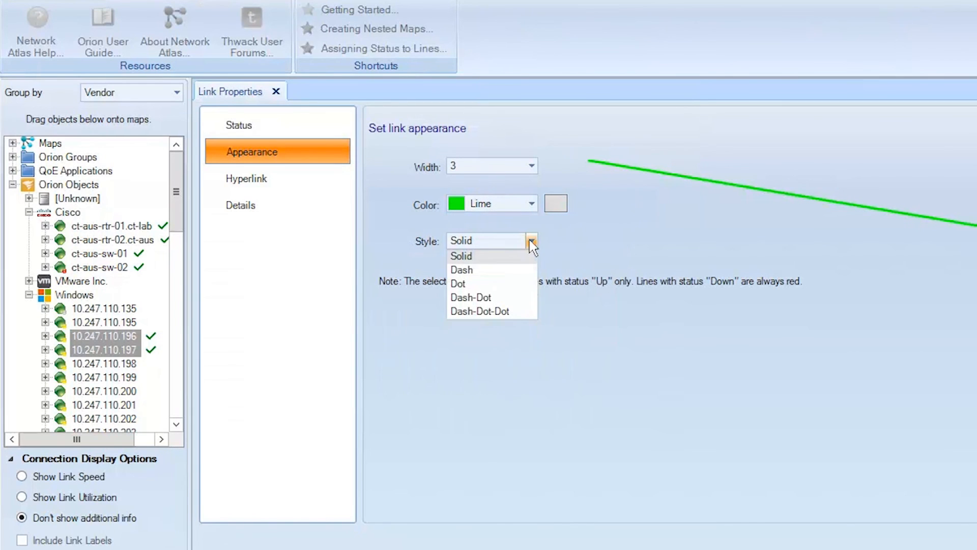
left_click(462, 269)
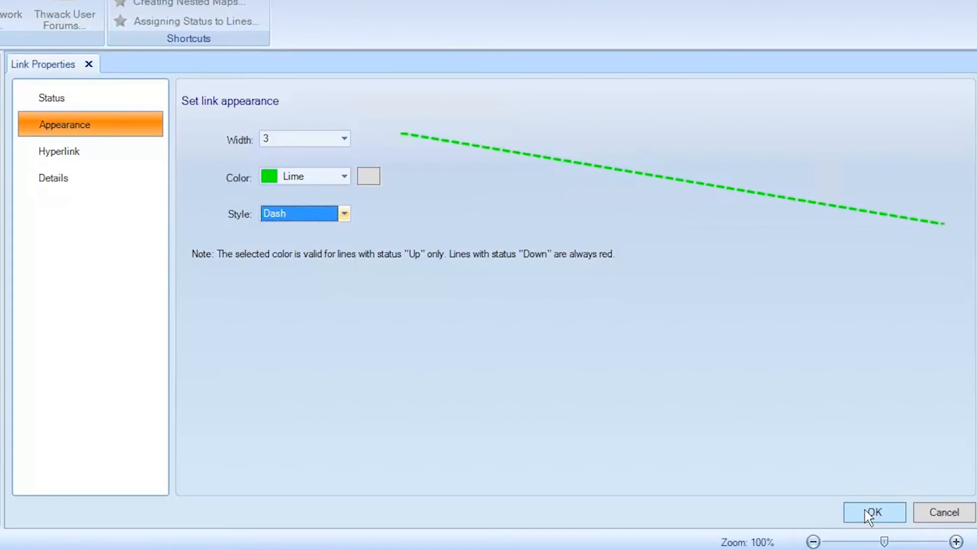
left_click(874, 512)
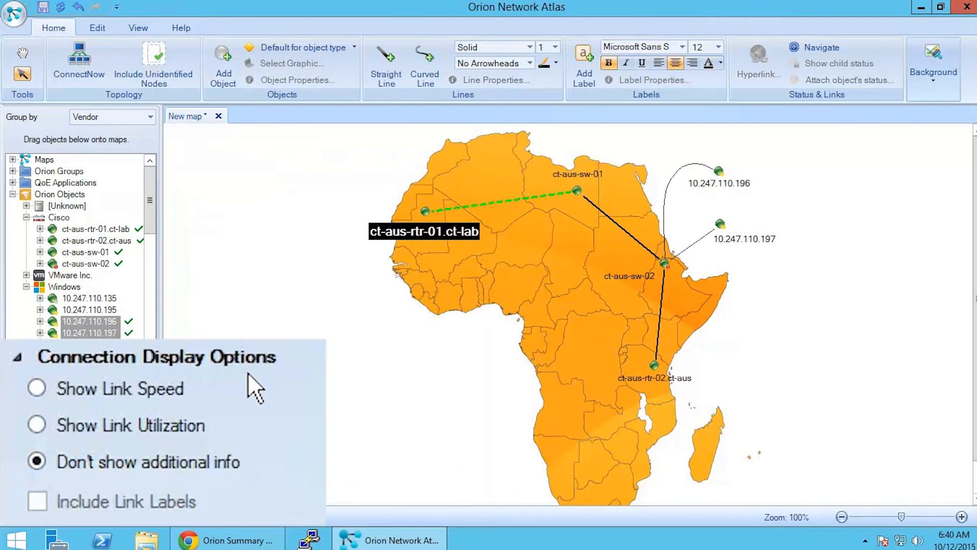
mouse_move(255, 389)
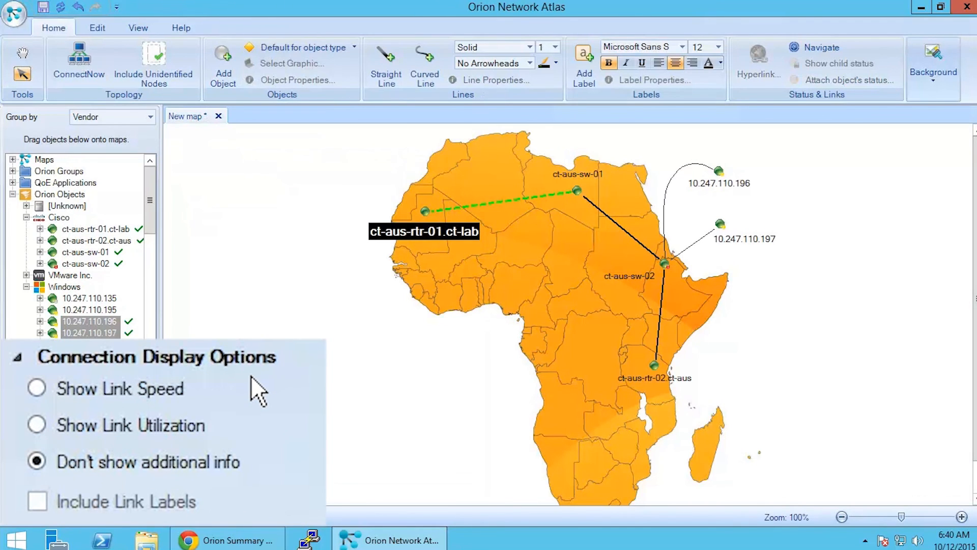
left_click(37, 388)
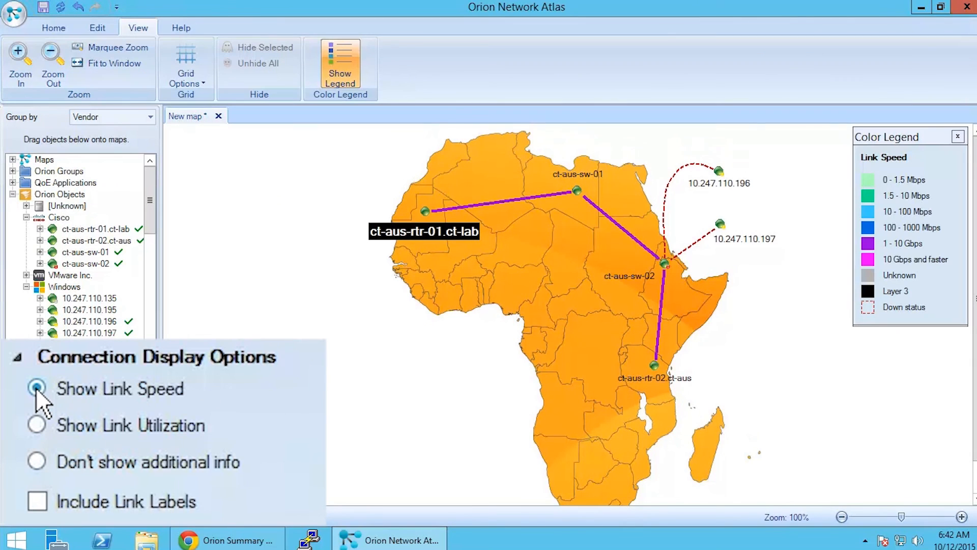
left_click(36, 425)
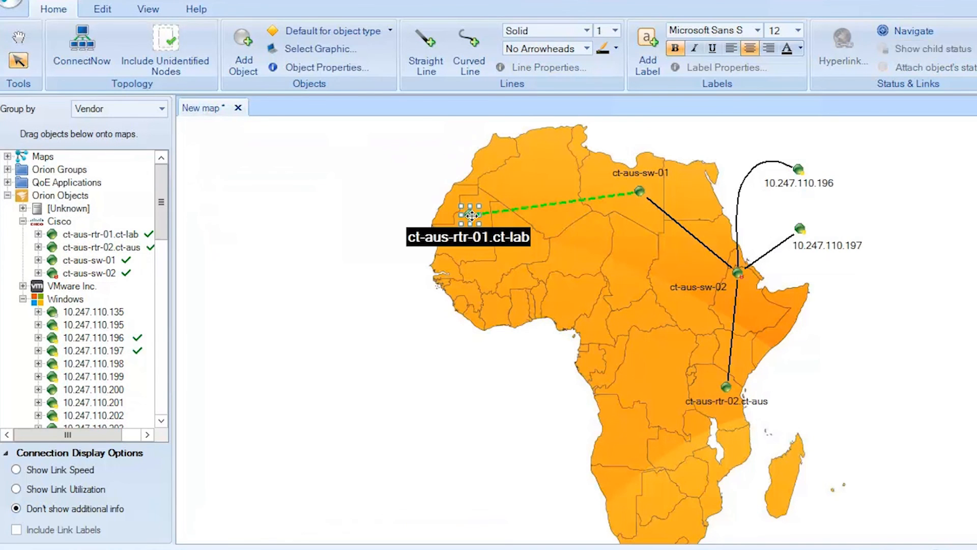
left_click(243, 50)
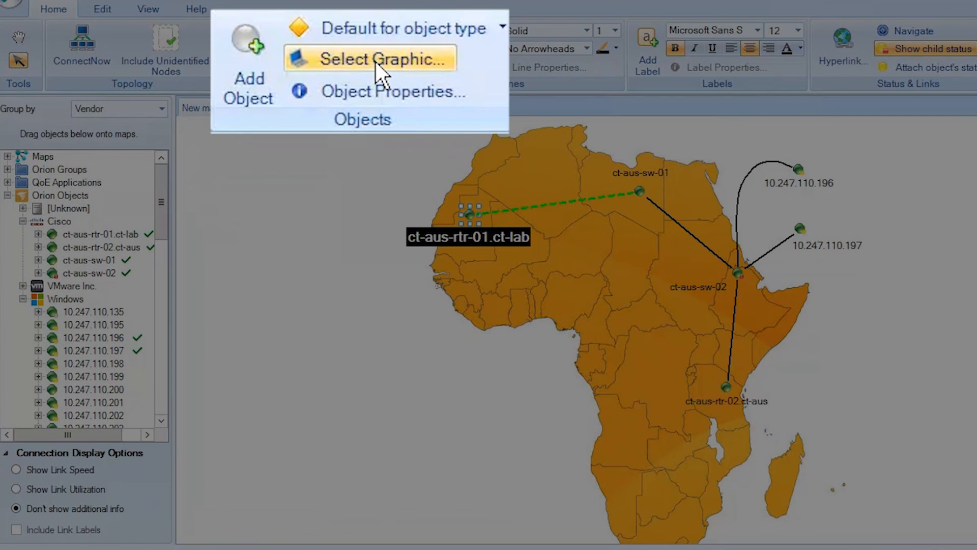
left_click(370, 58)
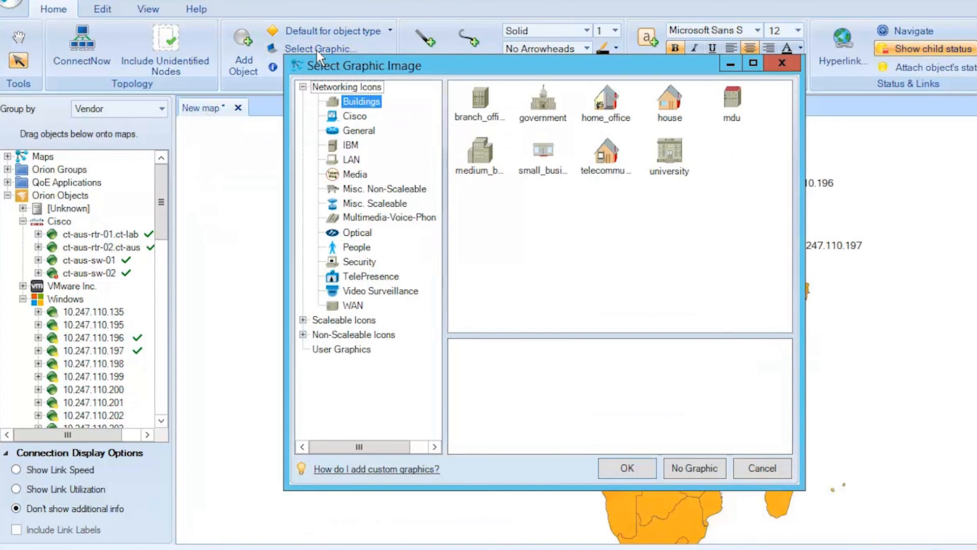
mouse_move(359, 86)
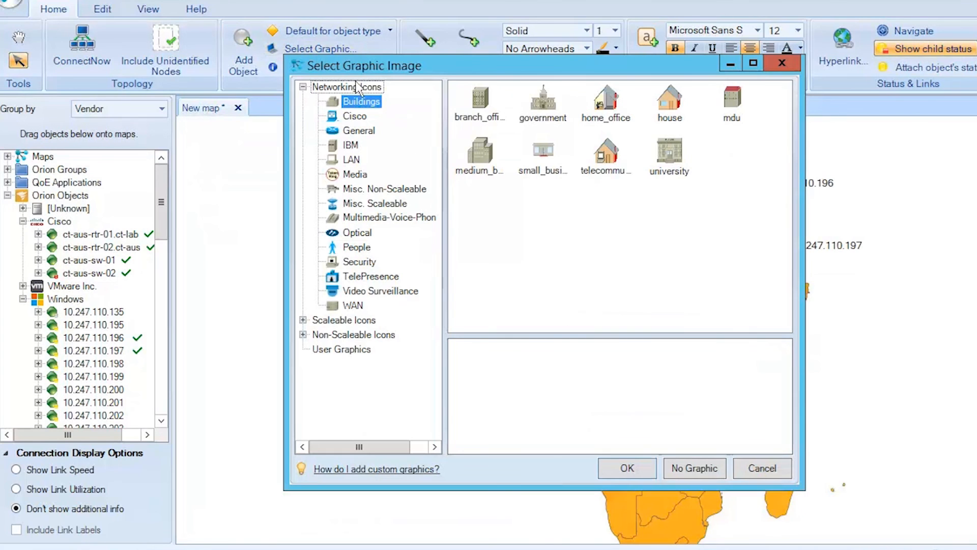
left_click(762, 468)
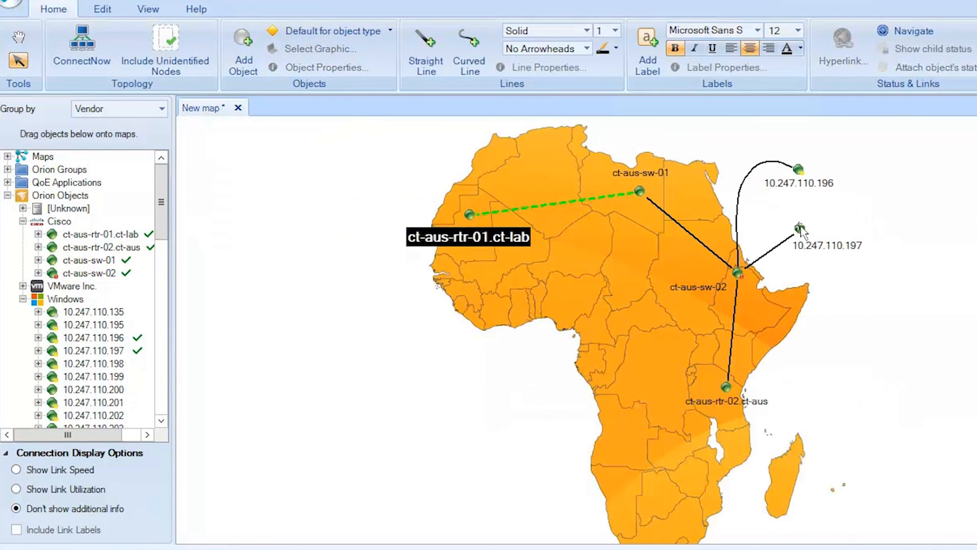
Try a graphic image and then a plain circle shape for node 10.247.110.197 in its Appearance properties.
right_click(800, 231)
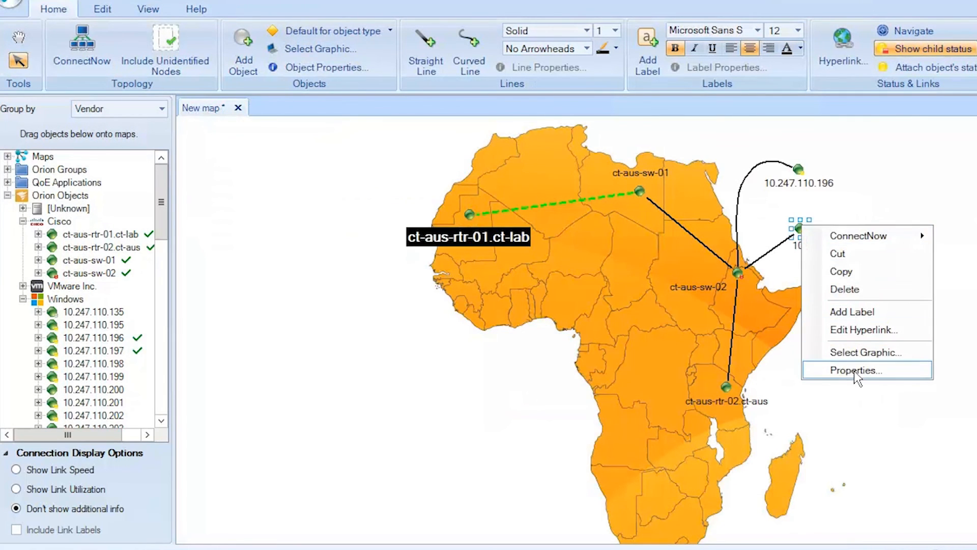
left_click(856, 371)
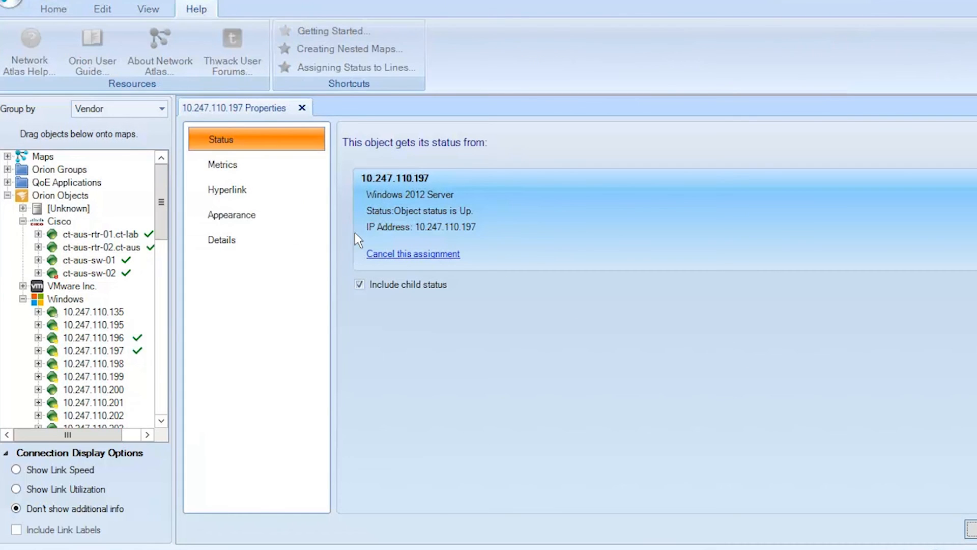
left_click(231, 214)
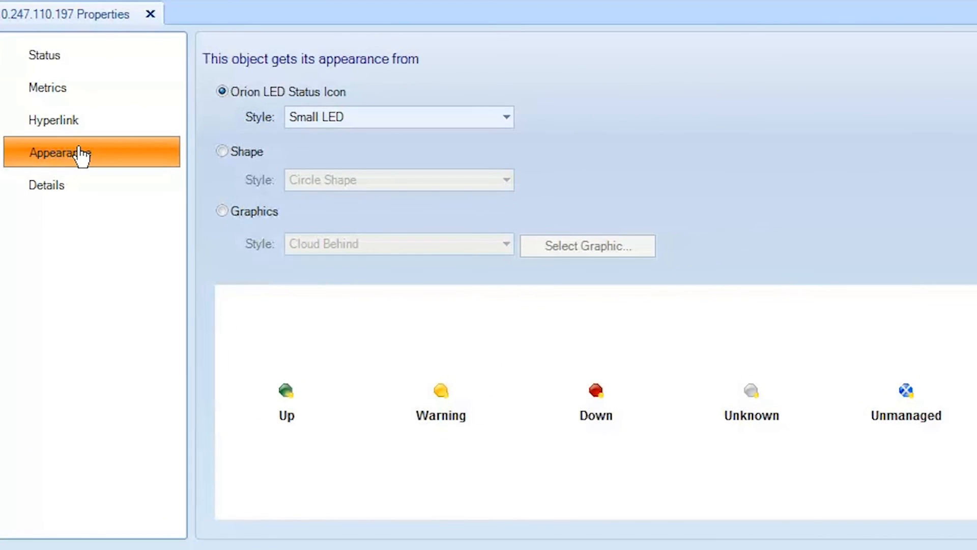
left_click(223, 211)
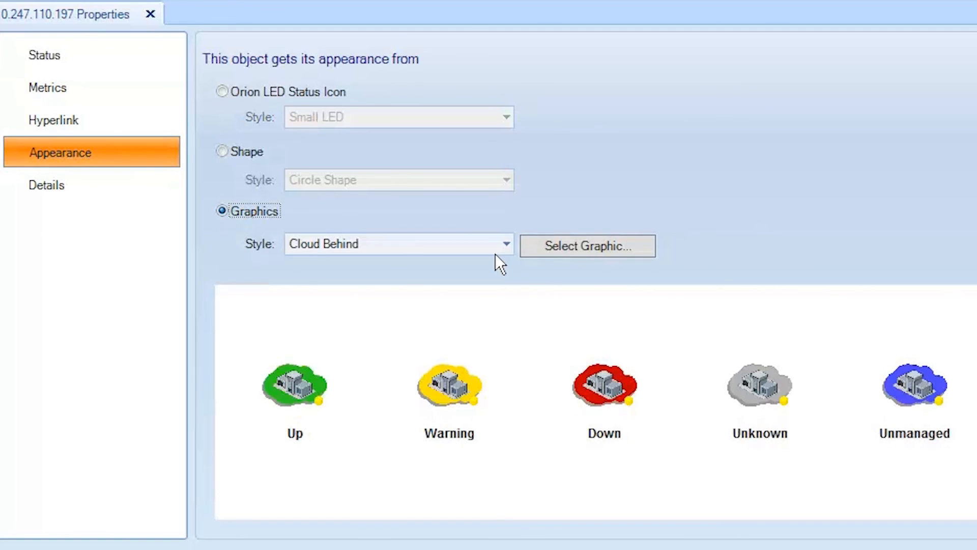
left_click(586, 246)
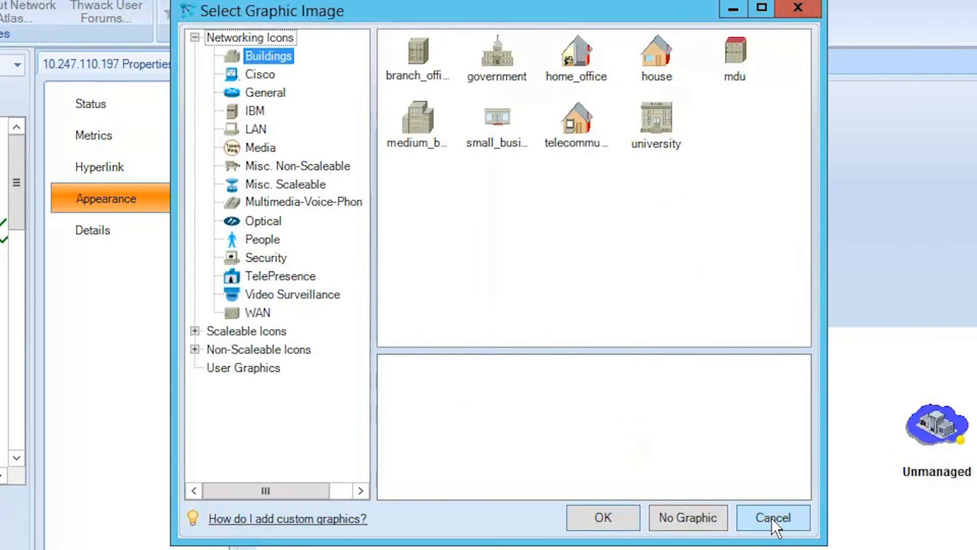
left_click(772, 517)
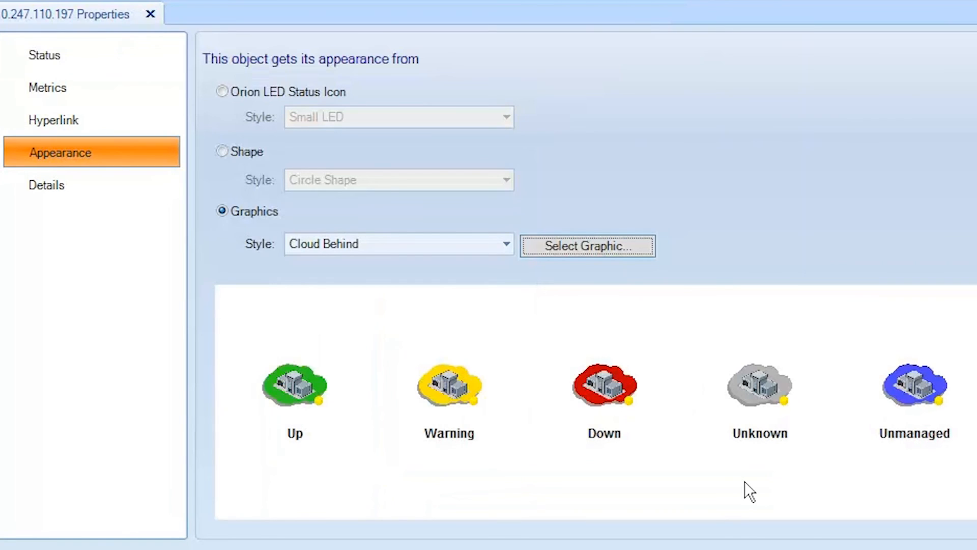
mouse_move(256, 153)
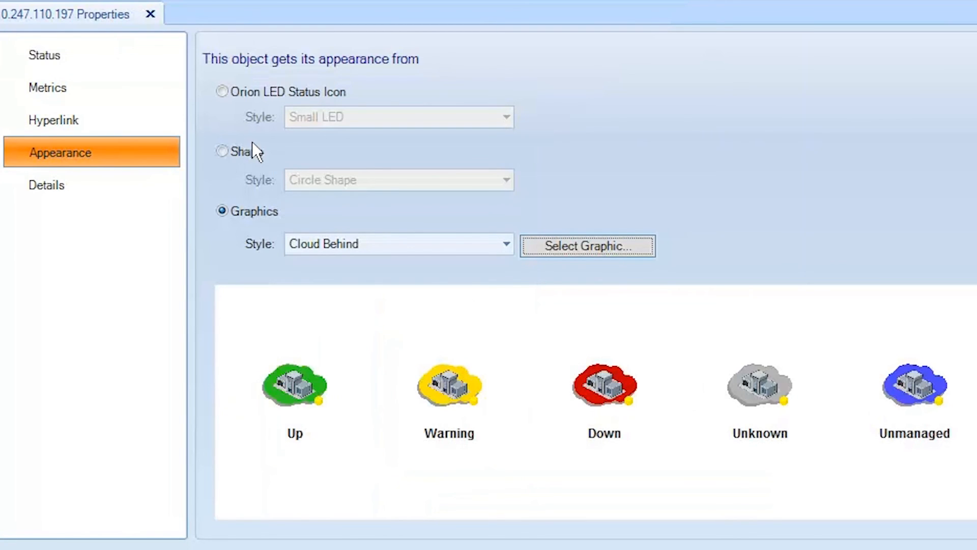
left_click(223, 151)
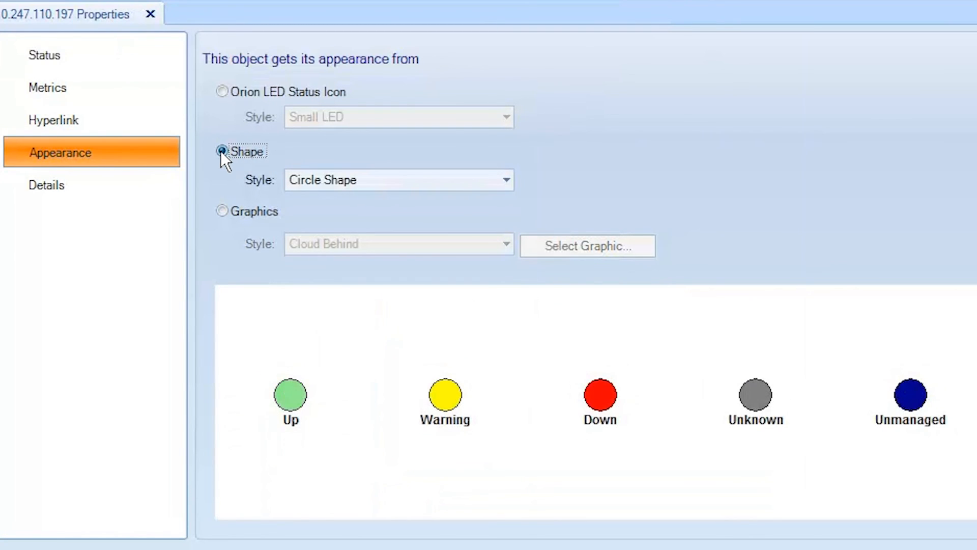
left_click(504, 180)
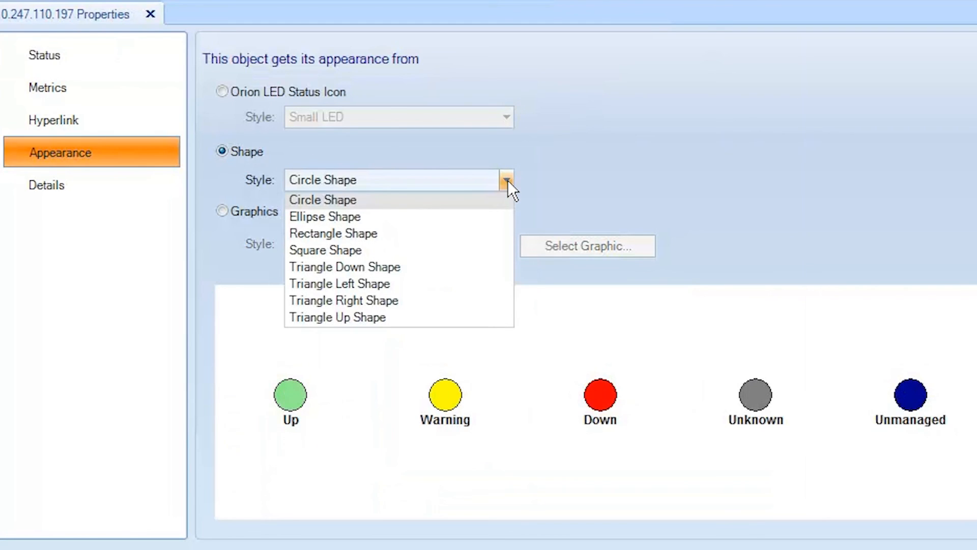
left_click(323, 199)
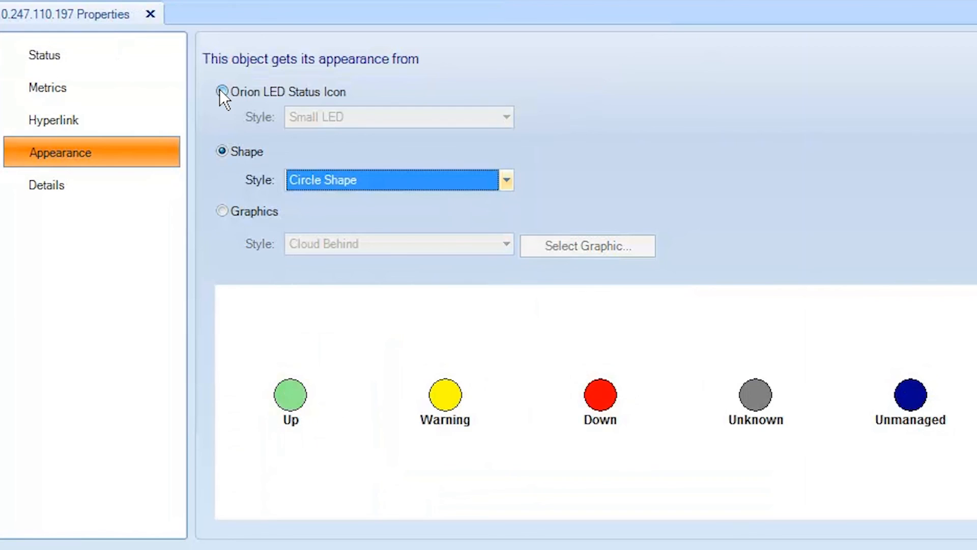
Choose Orion LED Status Icon with the Large LED style for the node.
left_click(222, 92)
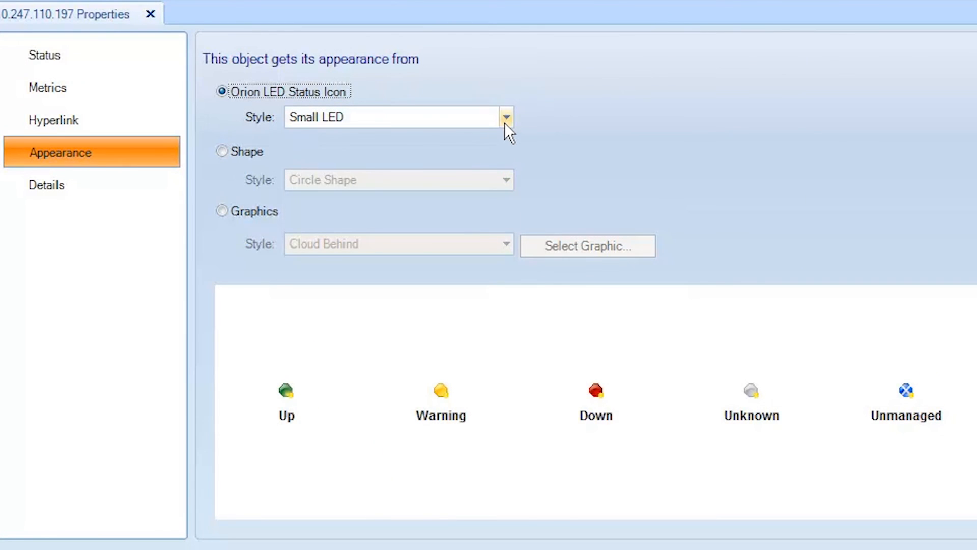
left_click(506, 116)
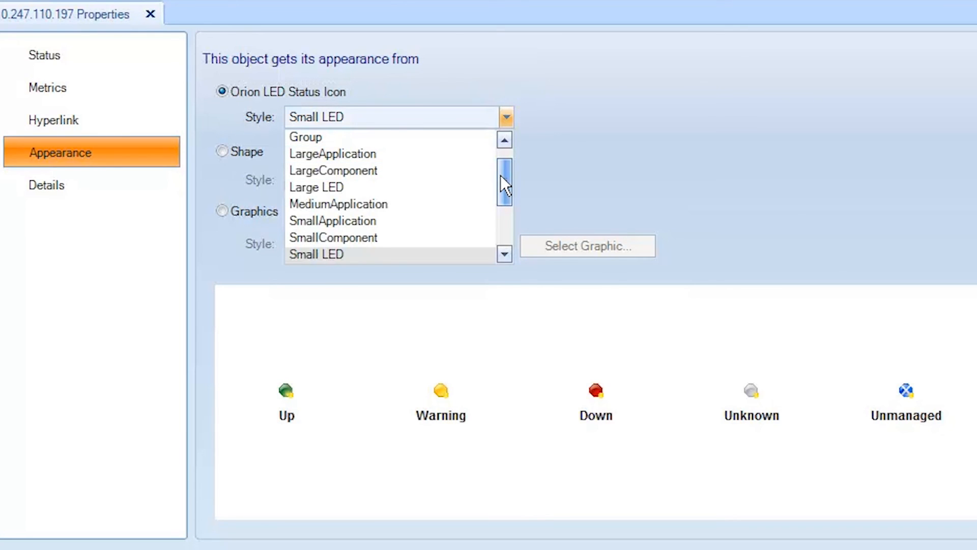
left_click(316, 187)
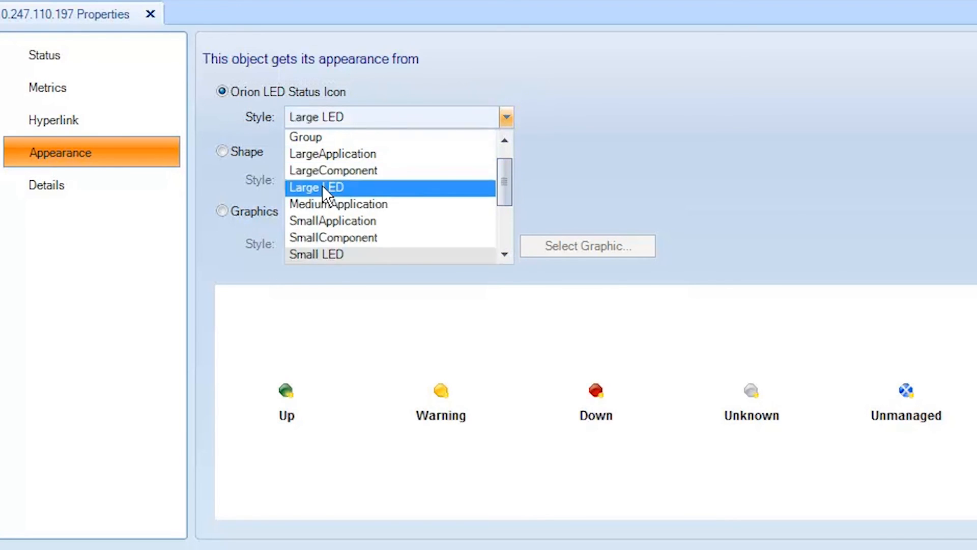
left_click(317, 188)
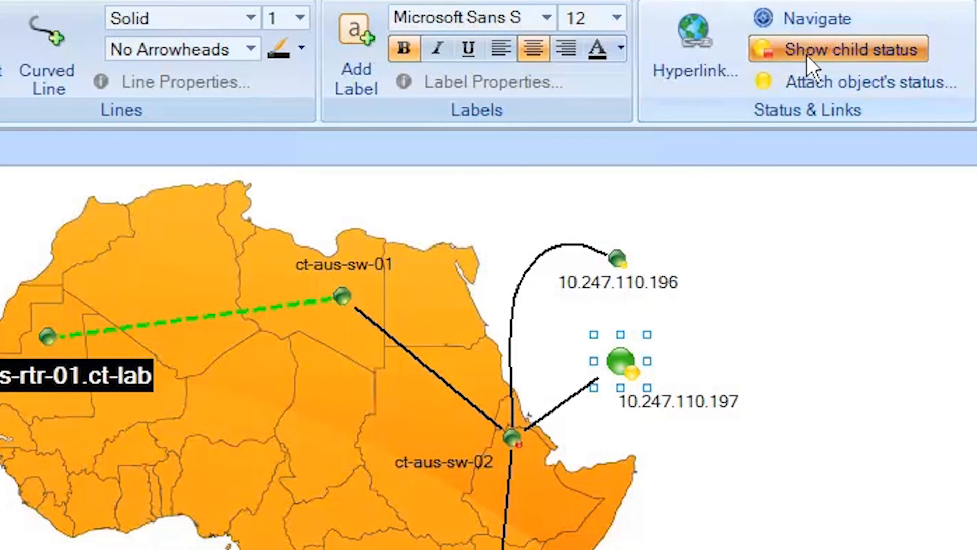
Enable Show child status and tick Include child status on node 10.247.110.197's Status properties.
left_click(851, 48)
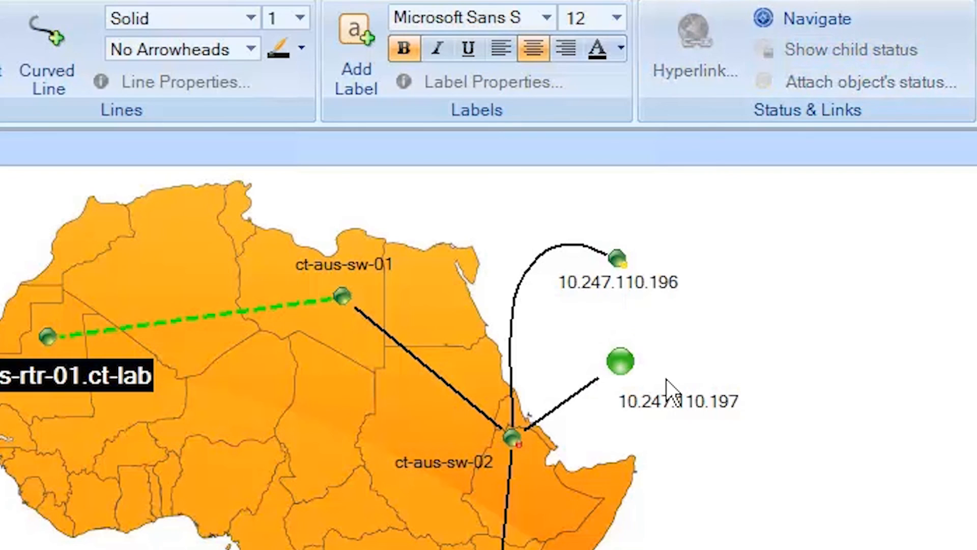
right_click(617, 362)
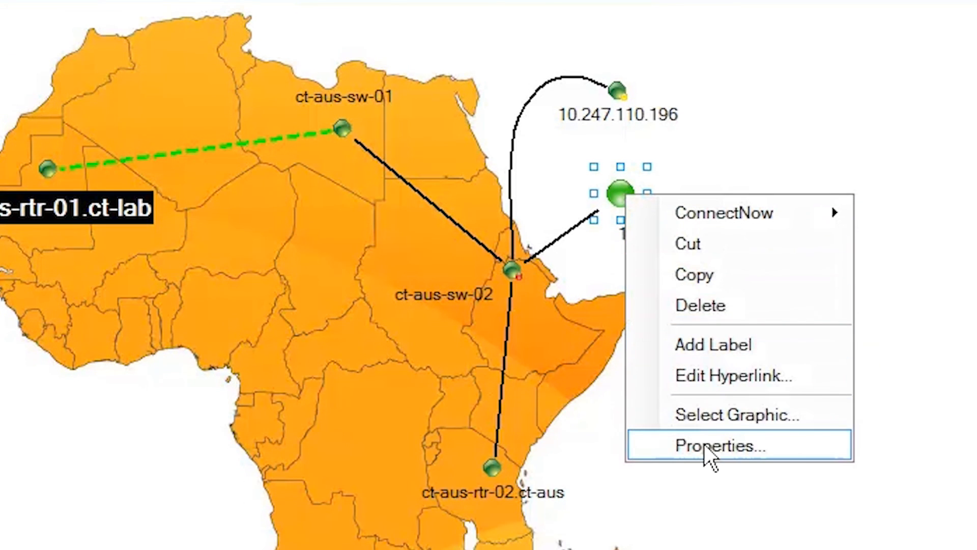
left_click(722, 446)
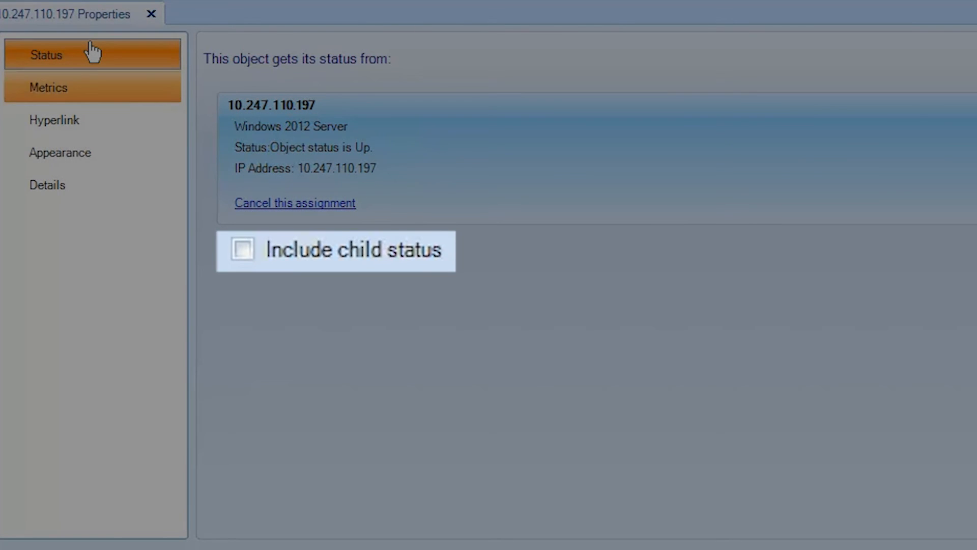
left_click(242, 250)
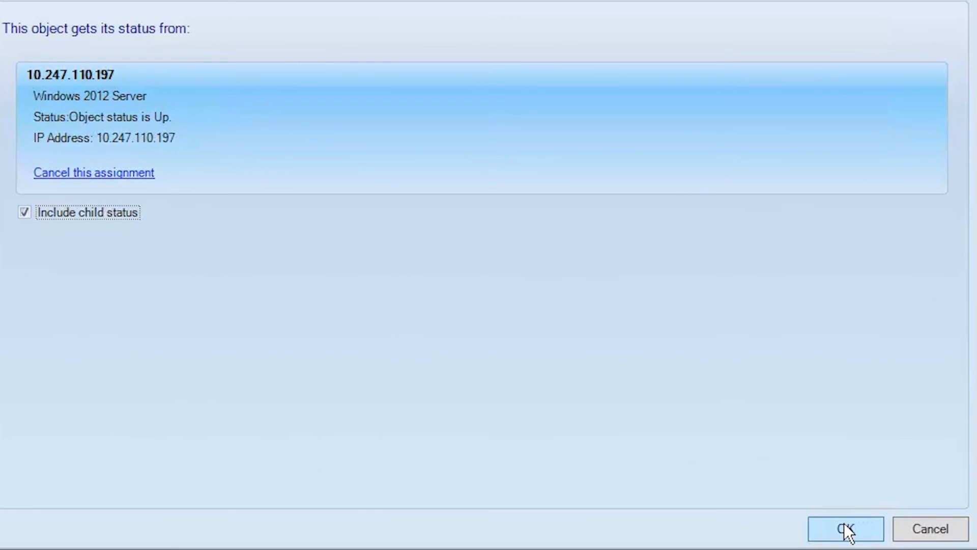
left_click(845, 529)
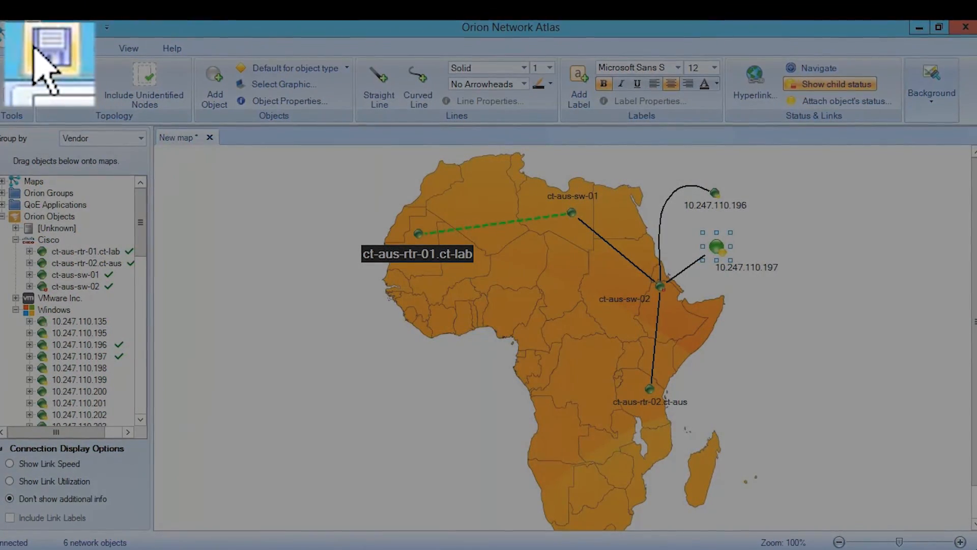
Save the Africa map under the name 'My First Map'.
left_click(49, 59)
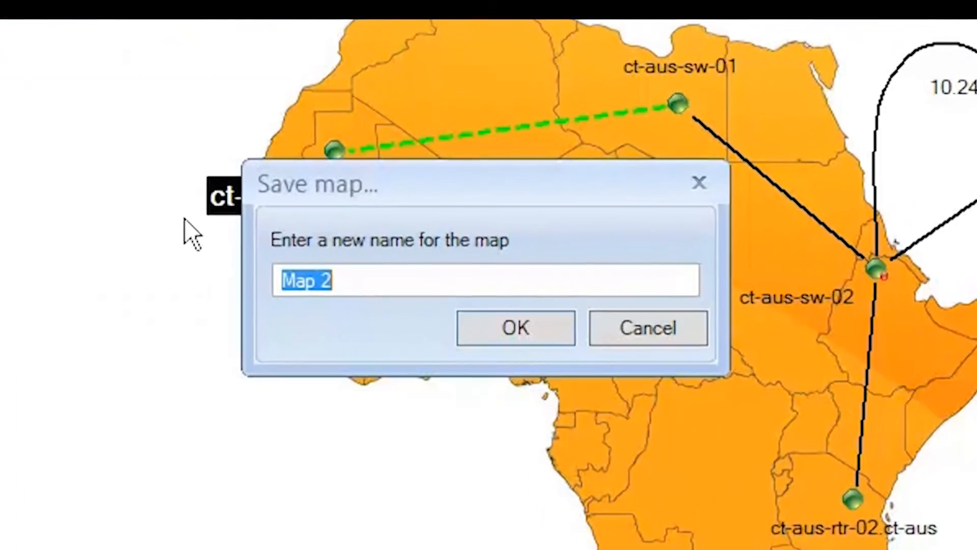
type("My First Map")
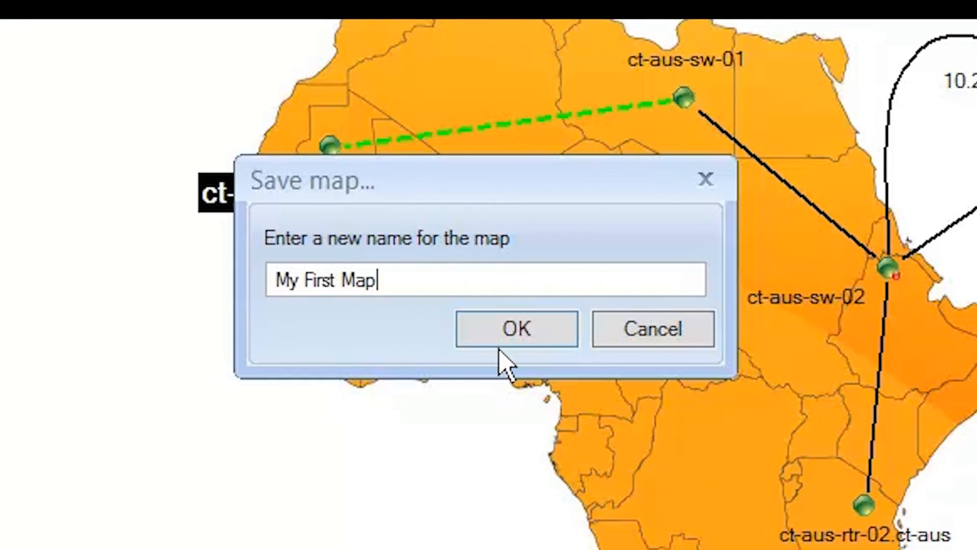
left_click(516, 329)
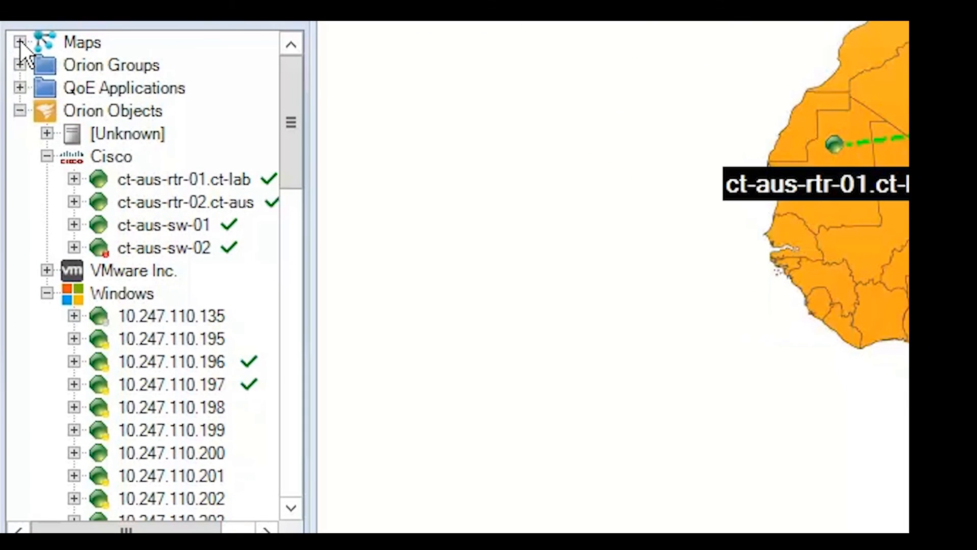
Delete Map 8 from the saved maps tree and open My First Map.
left_click(21, 42)
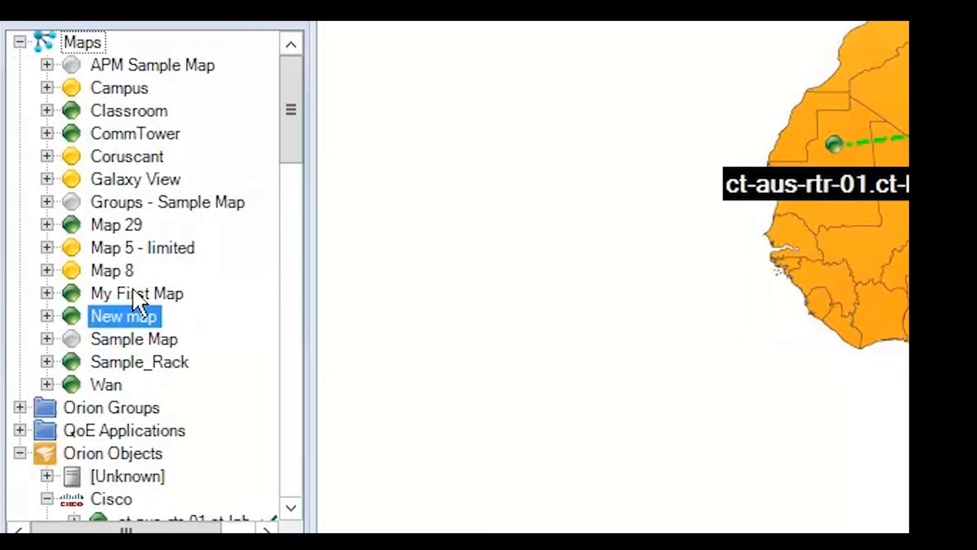
right_click(112, 269)
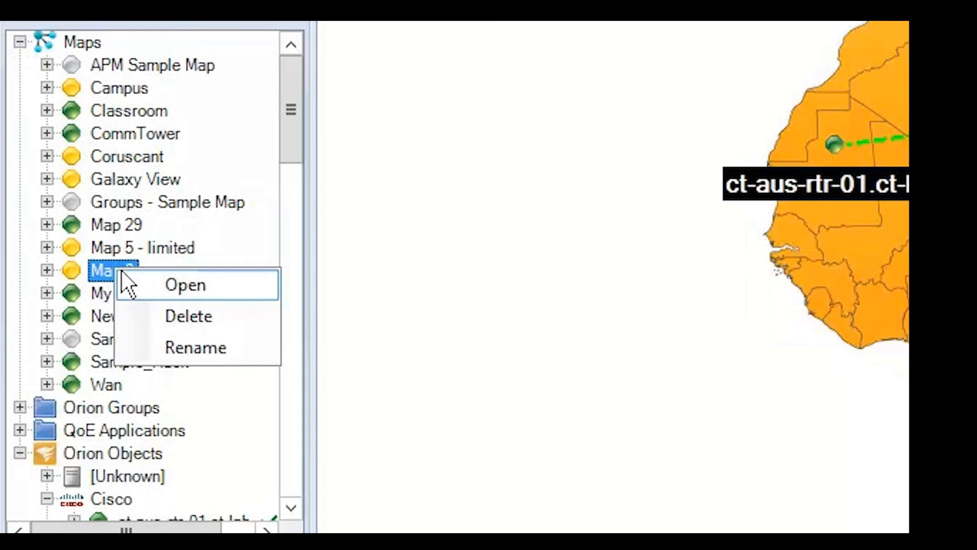
mouse_move(249, 315)
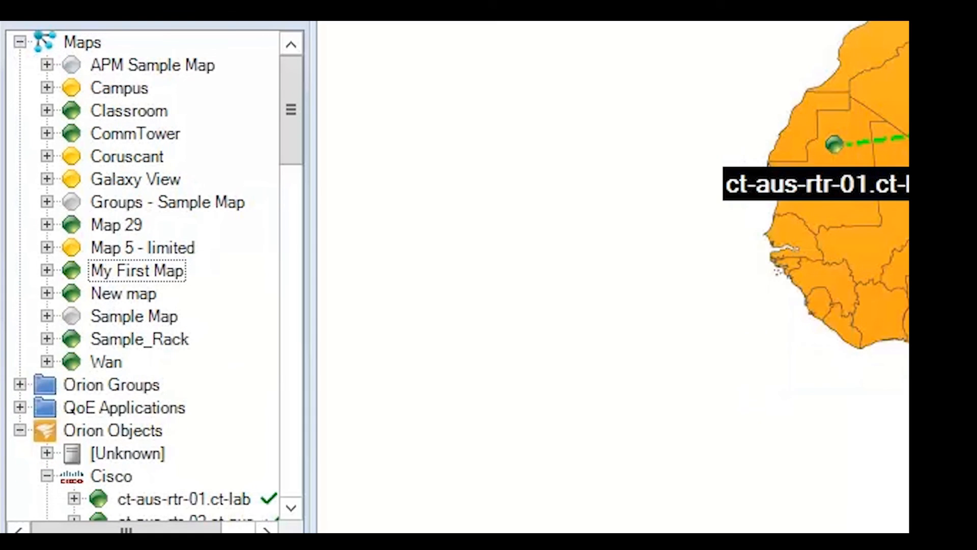
left_click(136, 270)
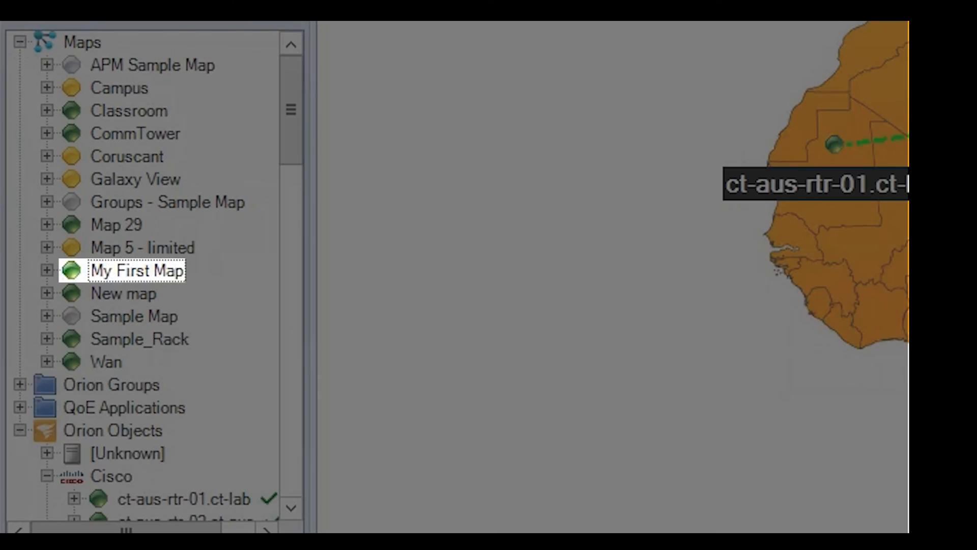